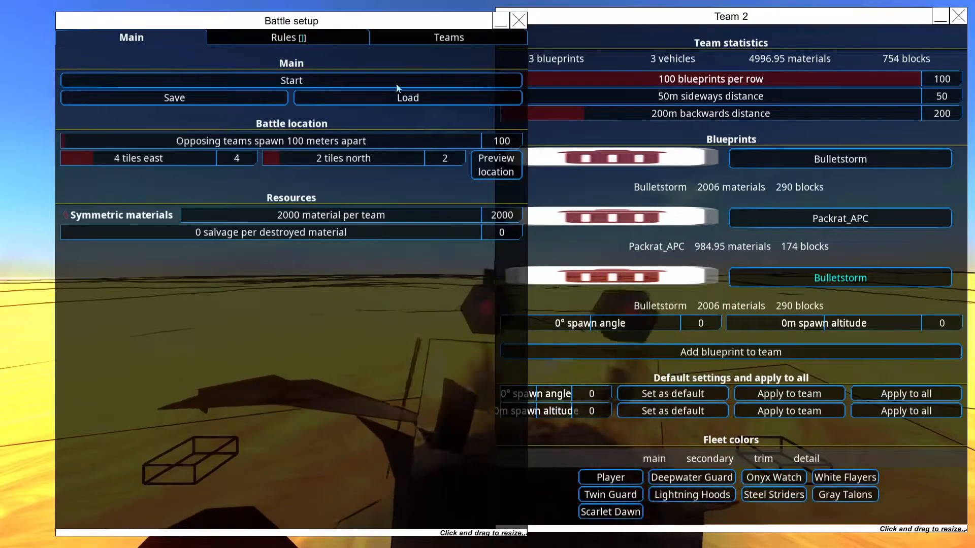
- Close the Team 2 window, leaving the battle setup on its Main settings
left_click(292, 80)
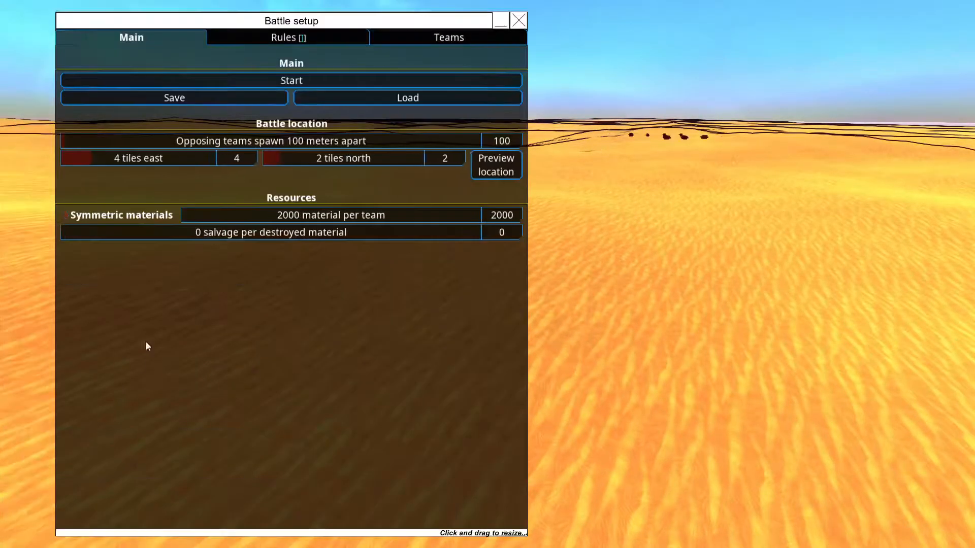
- Review the Rules settings, return to Main and start the custom battle
left_click(287, 37)
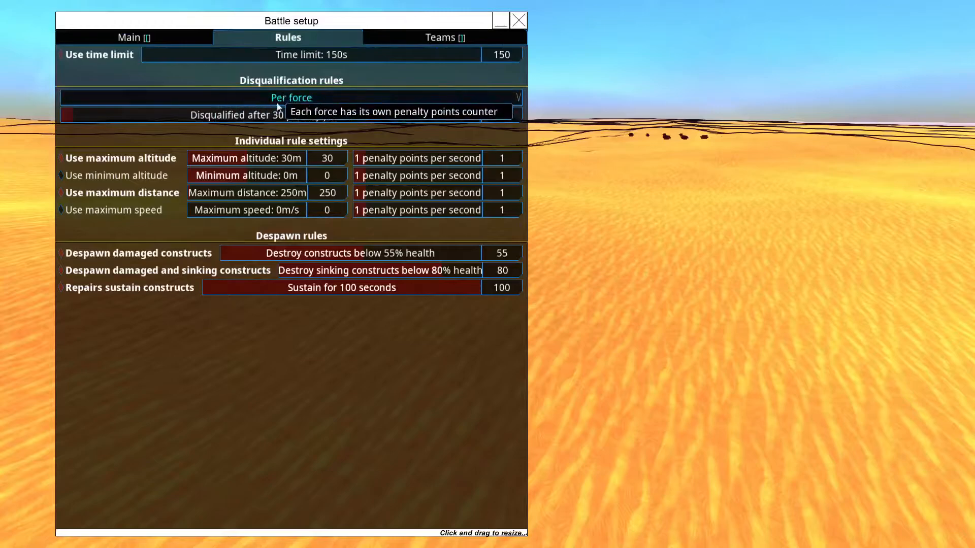
left_click(131, 38)
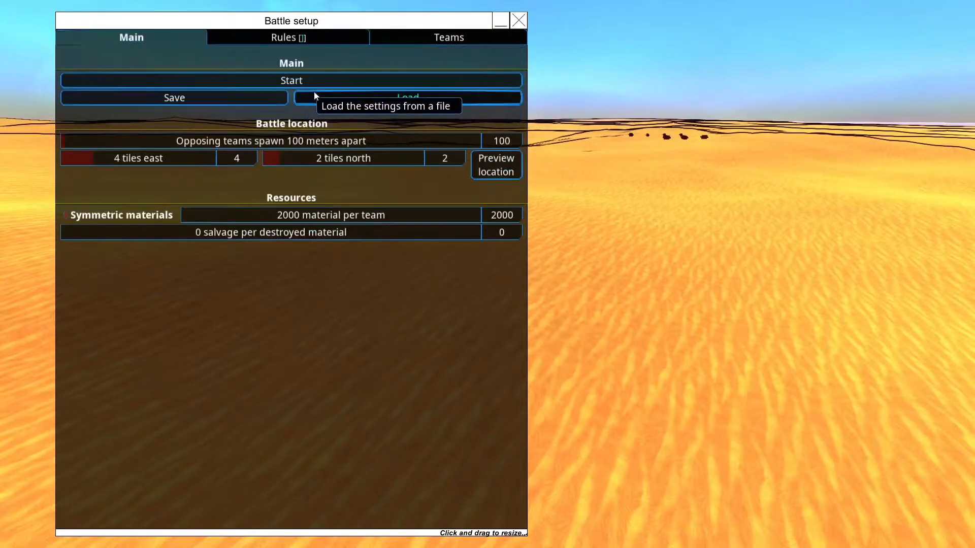
left_click(290, 80)
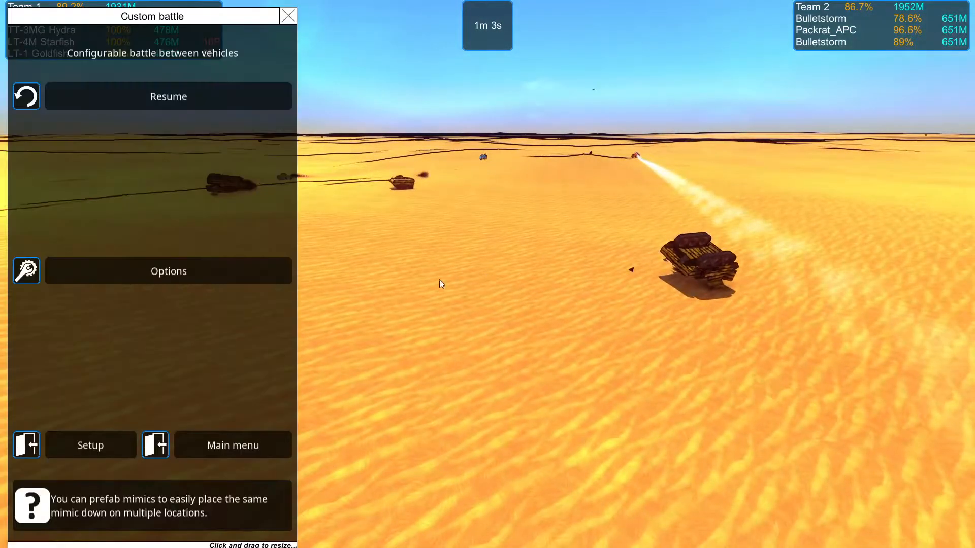
- View the game options' physics and gameplay constants while the battle runs
left_click(167, 271)
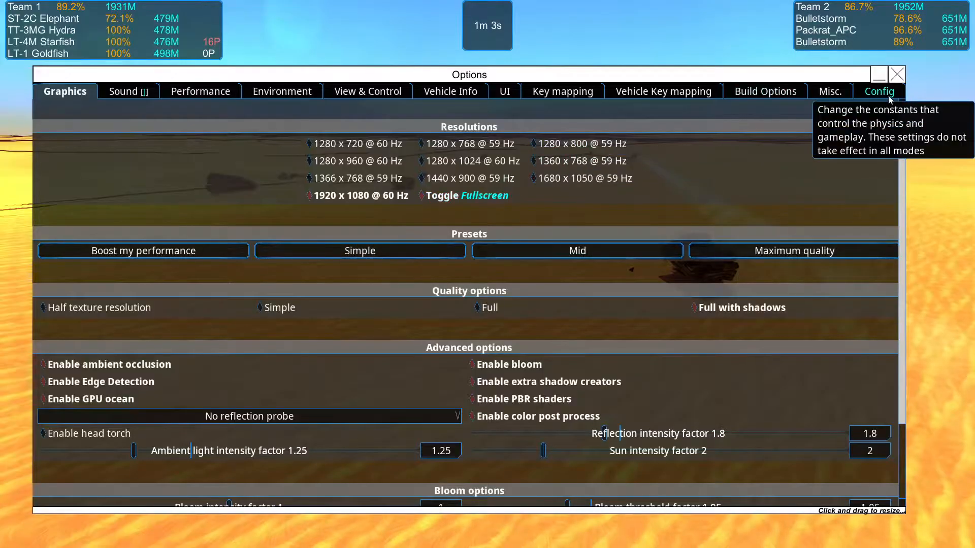
left_click(877, 91)
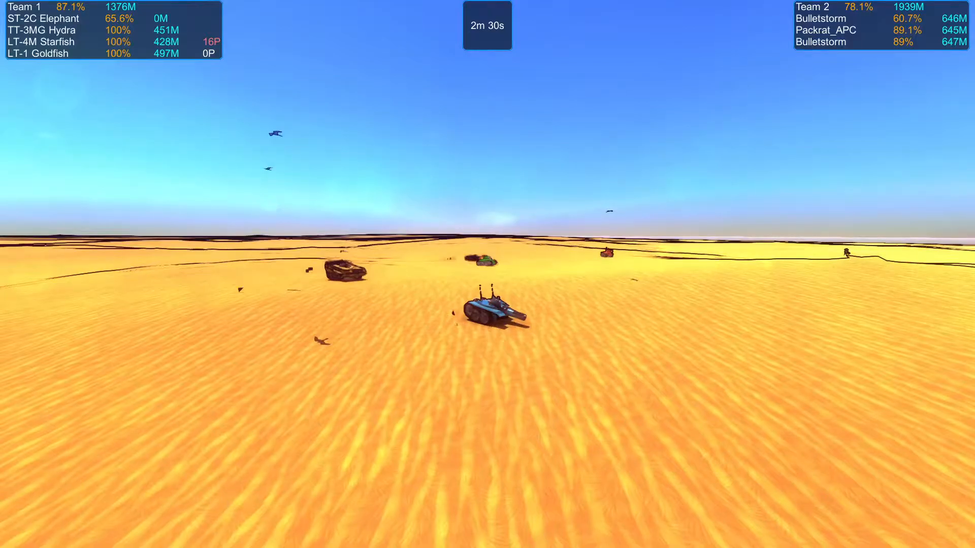
- Bring up the Battle setup window over the desert map with Escape
key("Escape")
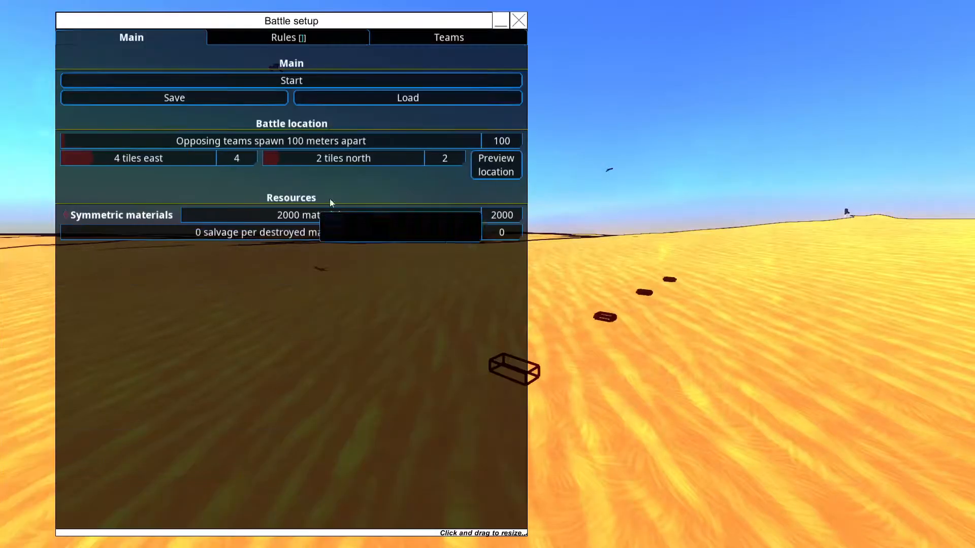
- Add the TTC_Dispersal blueprint from the TheLightLOD folder to the team roster
left_click(448, 37)
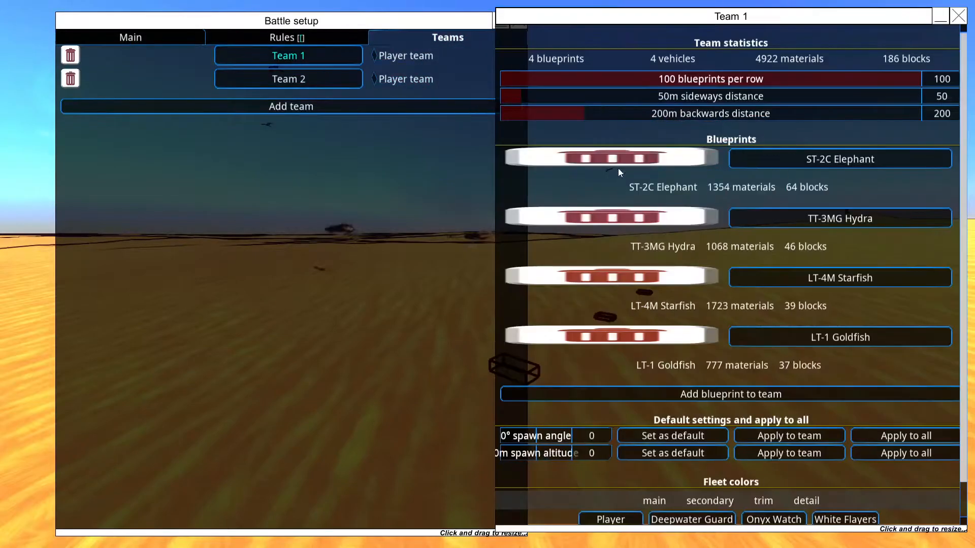
left_click(287, 79)
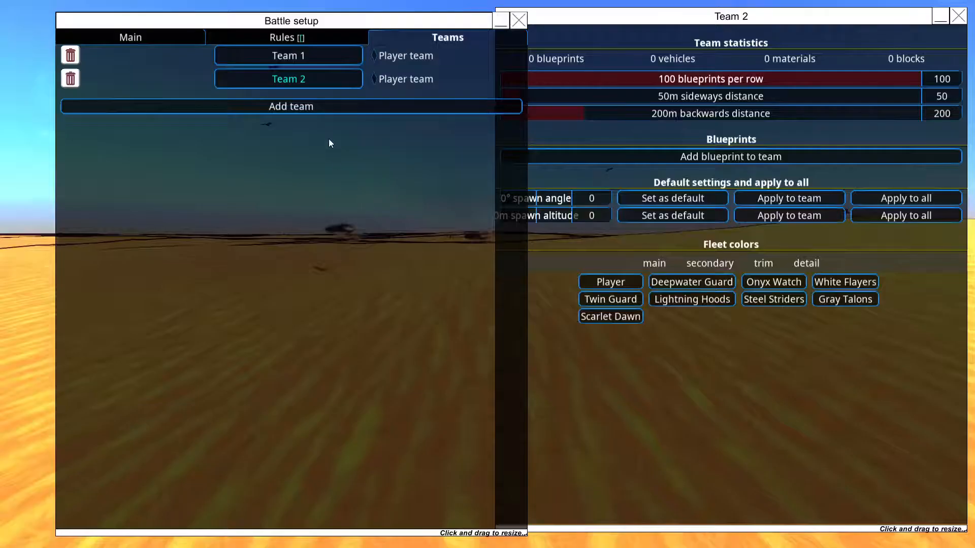
left_click(730, 156)
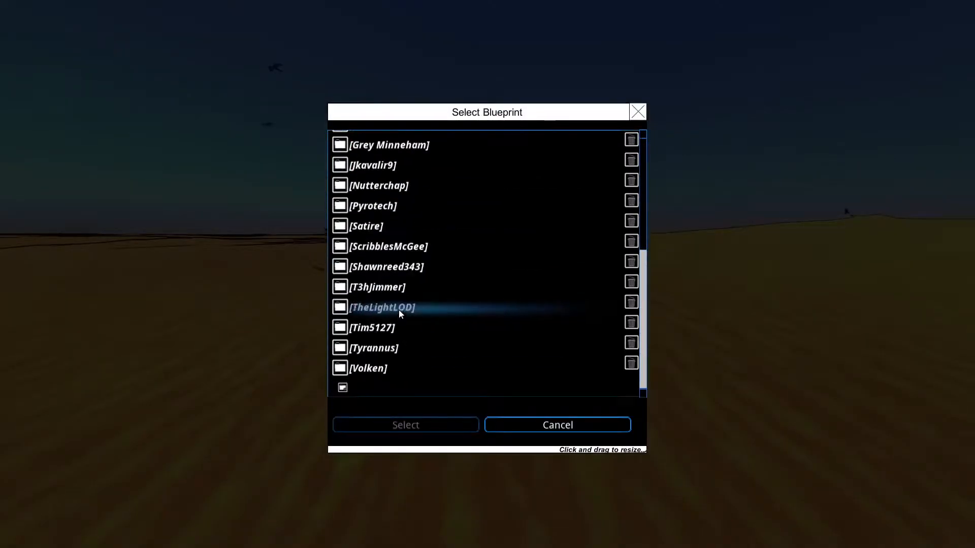
double_click(382, 307)
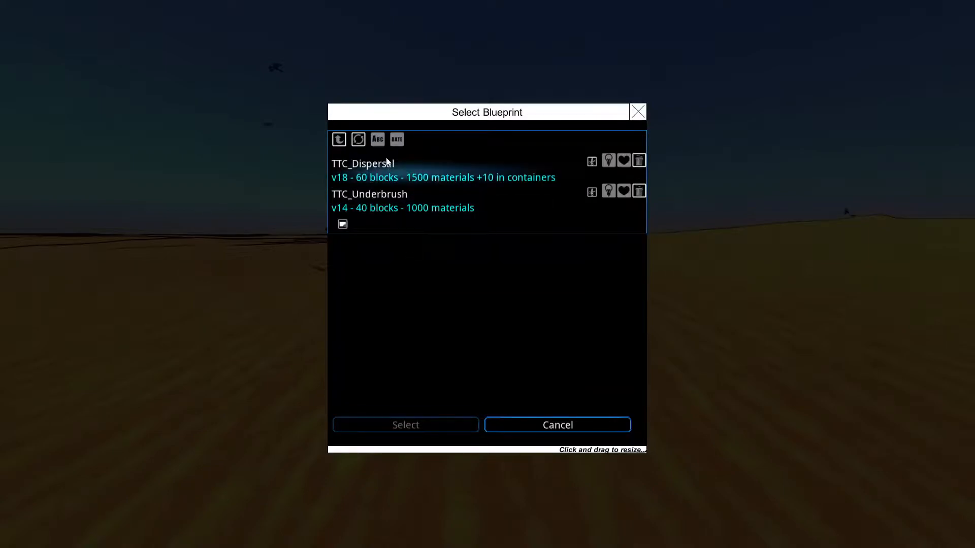
left_click(361, 164)
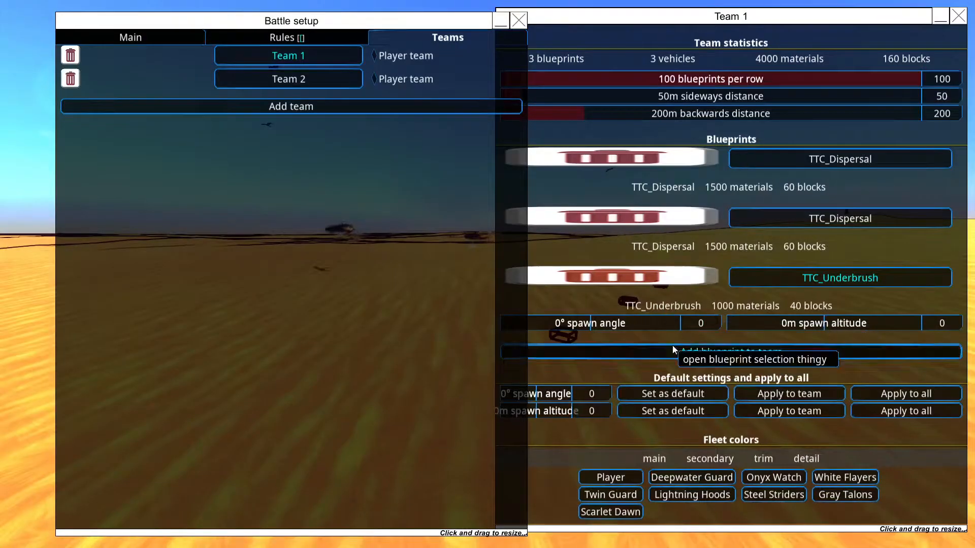
- Finish Team 1 with TTC_Underbrush and browse Team 2's blueprint chooser to the other vehicles folder
left_click(730, 351)
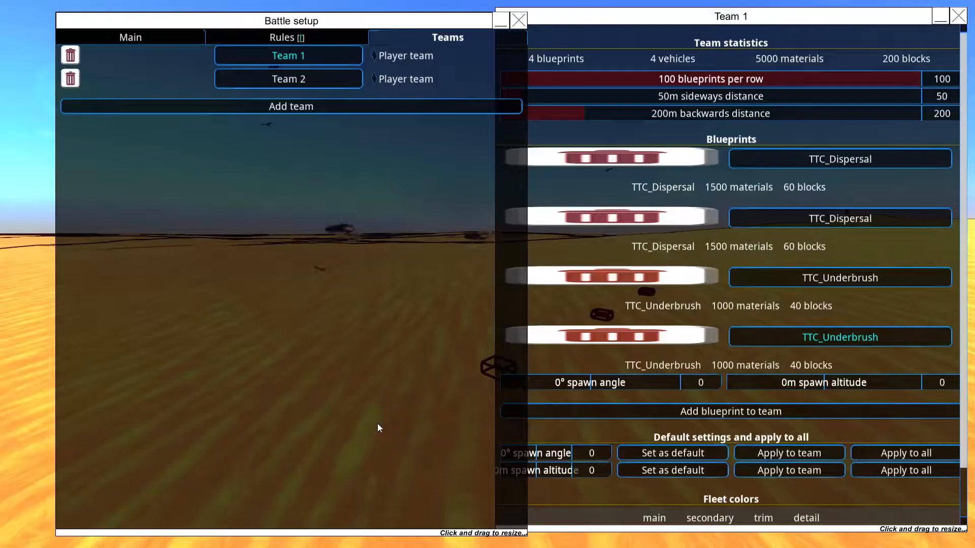
left_click(287, 78)
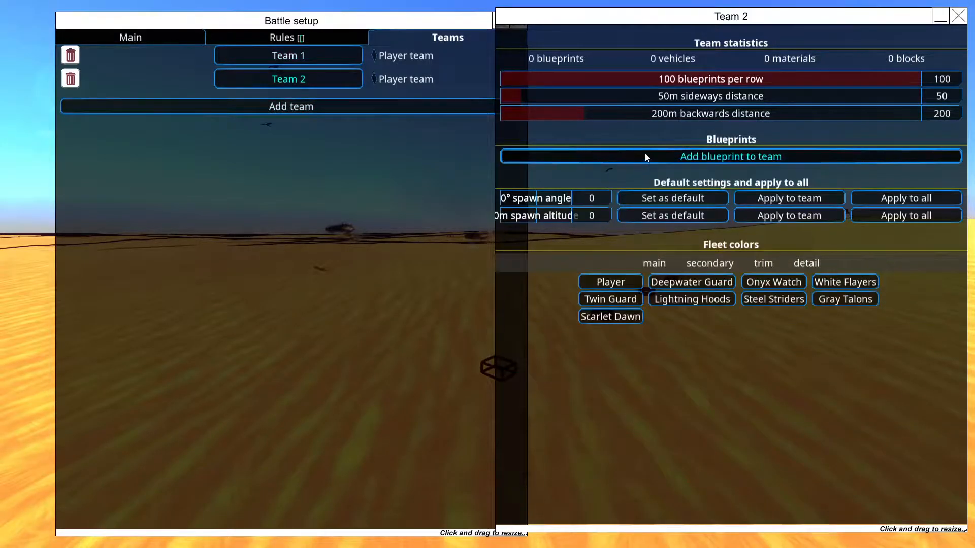
left_click(730, 156)
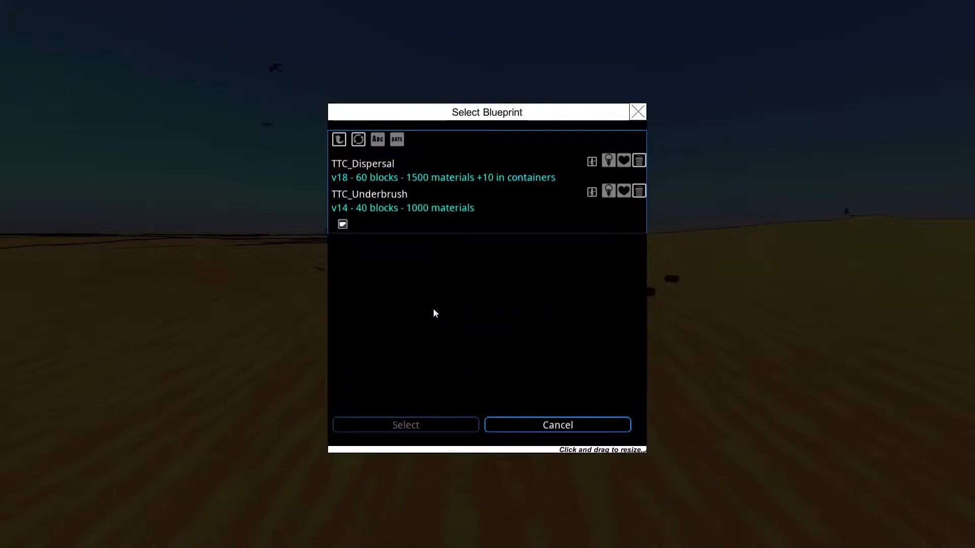
left_click(362, 164)
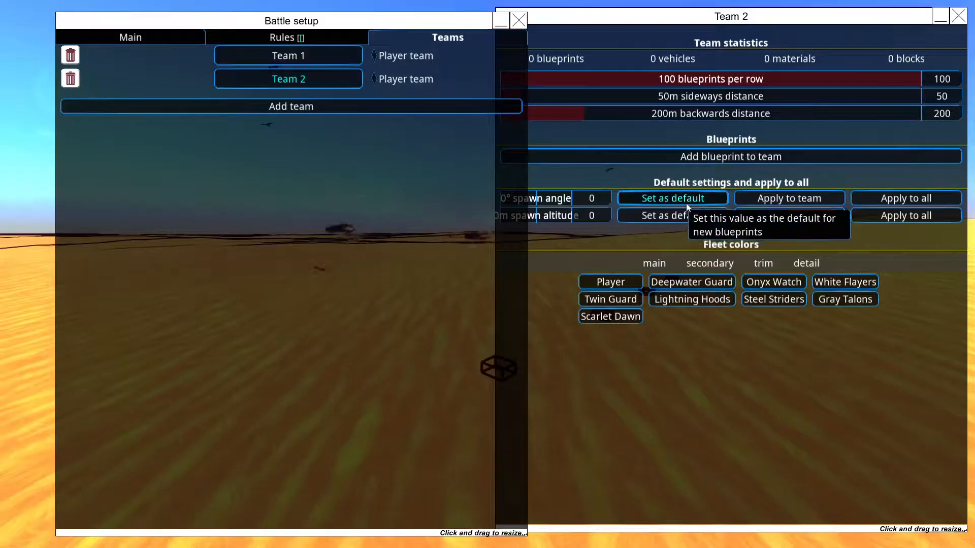
left_click(287, 55)
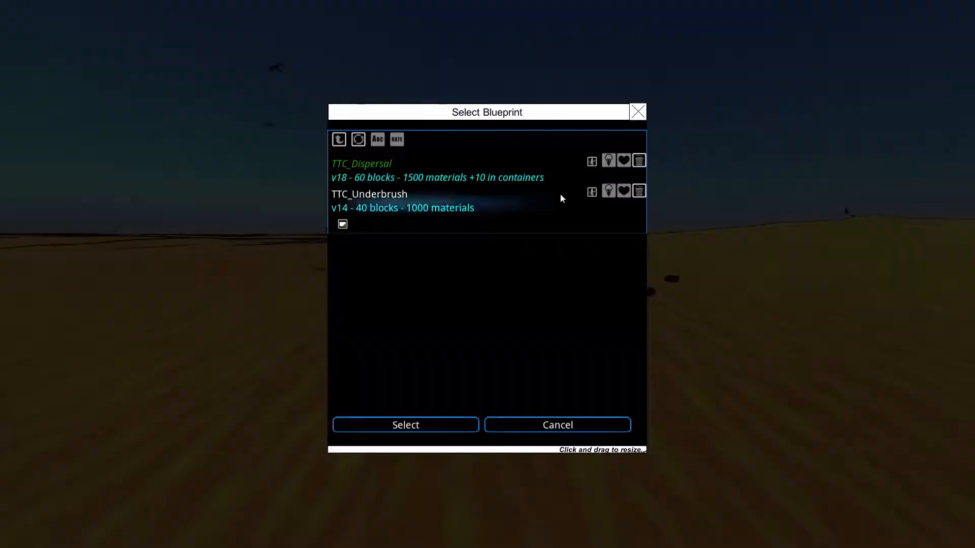
left_click(340, 139)
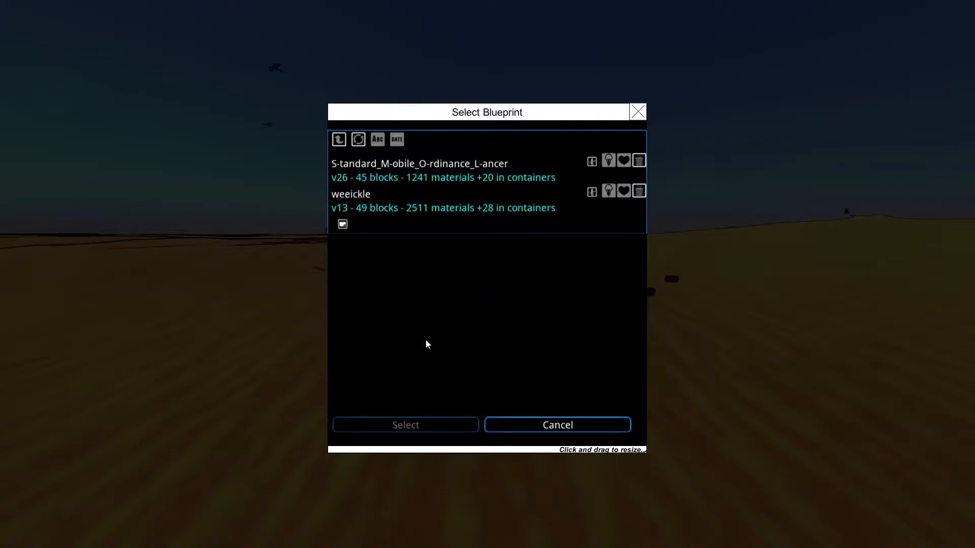
- Add two S-tandard_M-obile_O-rdinance_L-ancer vehicles and one weeickle to Team 2, then return to Main
left_click(419, 164)
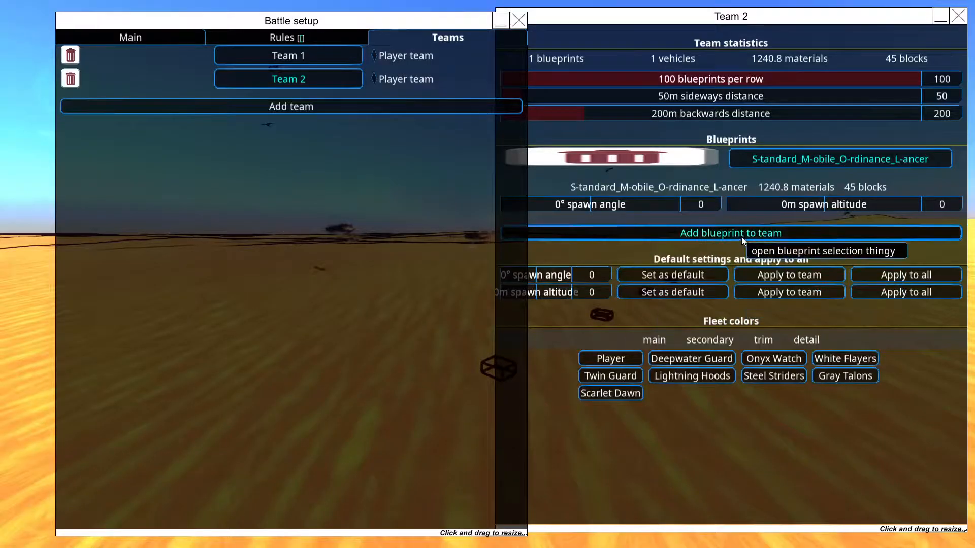
left_click(730, 234)
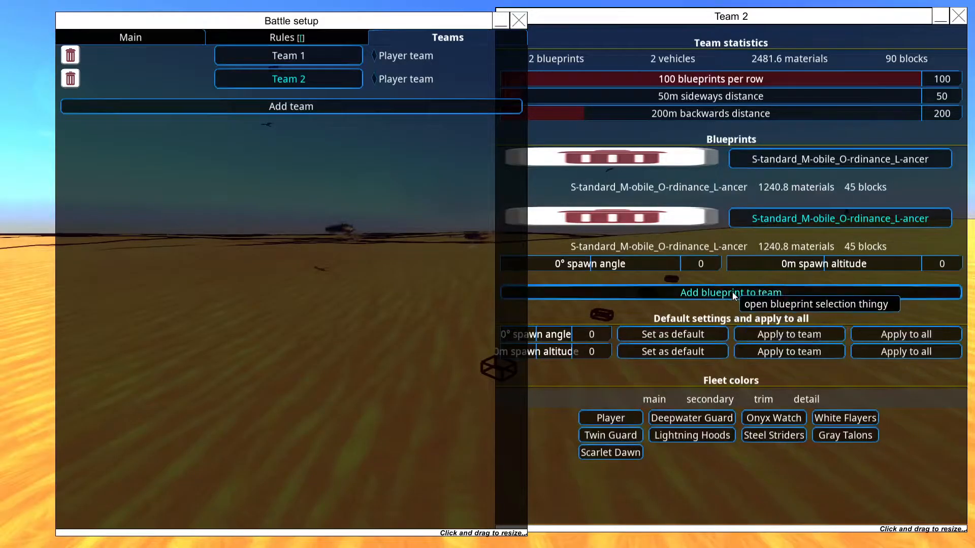
left_click(730, 293)
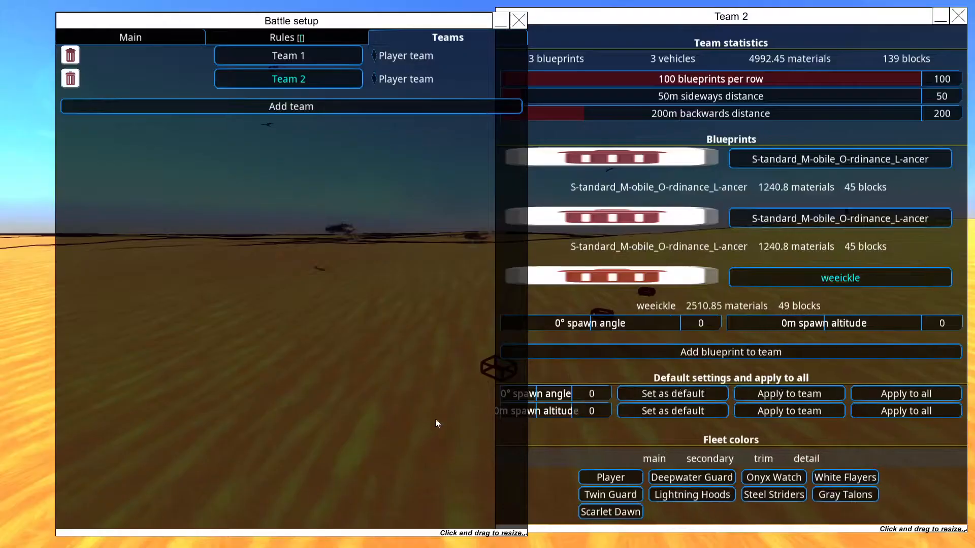
mouse_move(664, 174)
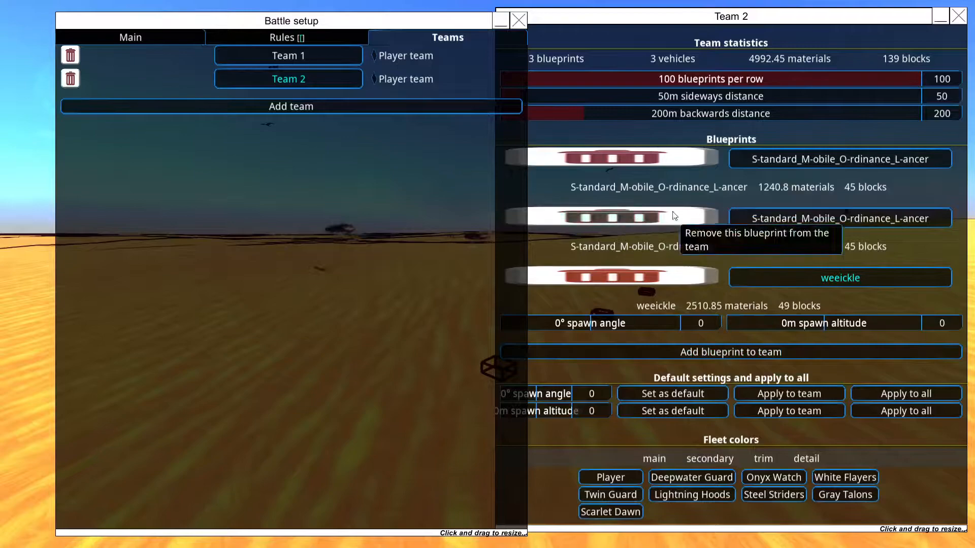
left_click(131, 37)
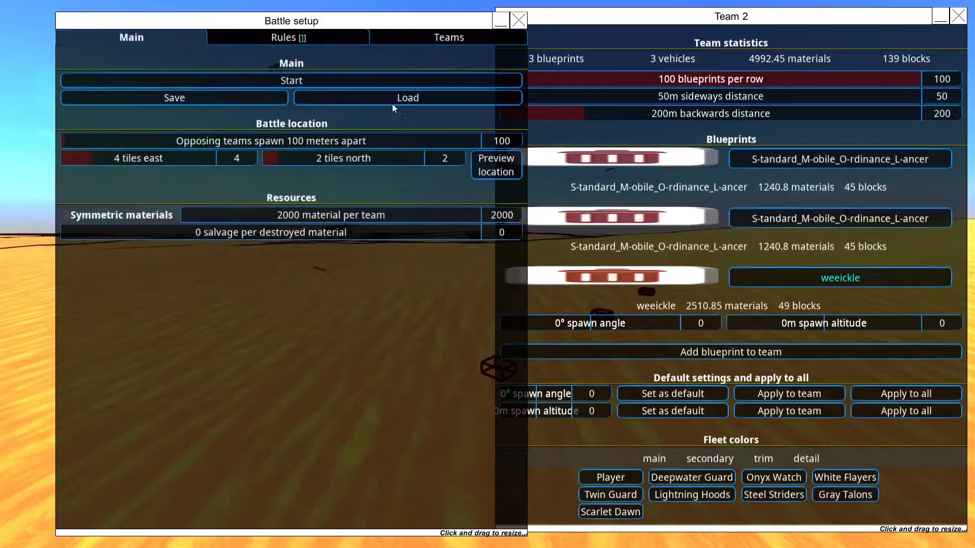
- Run the battle to about 2m 30s, pause it and return to Battle setup
left_click(290, 81)
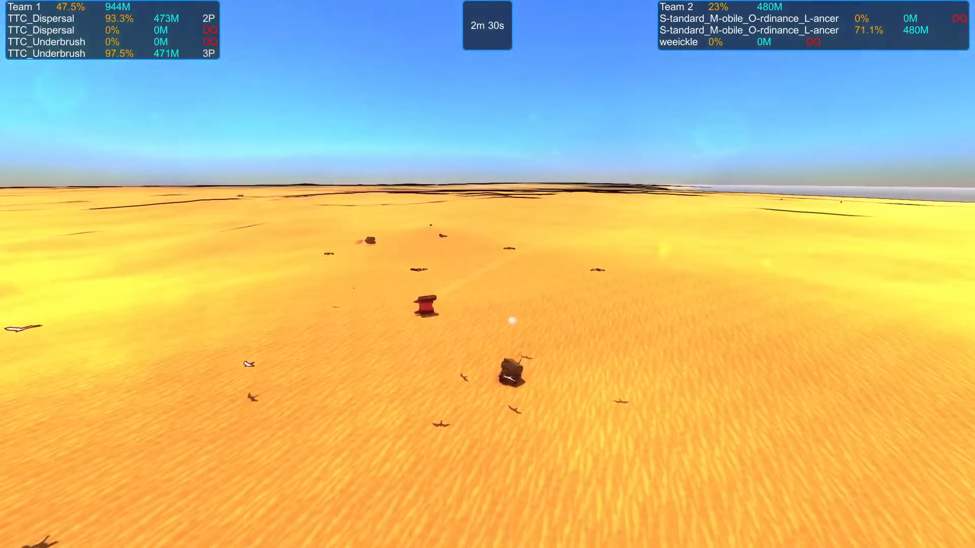
key("Escape")
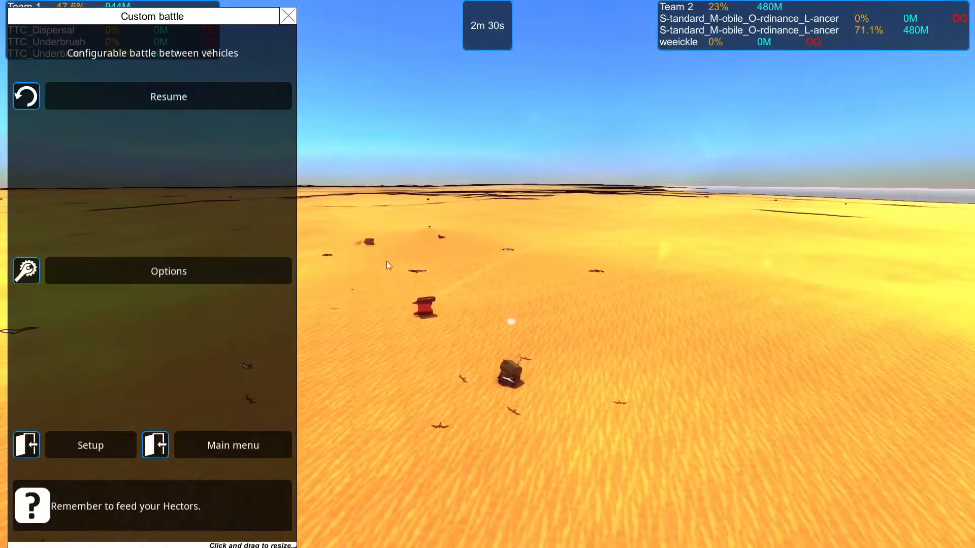
left_click(90, 444)
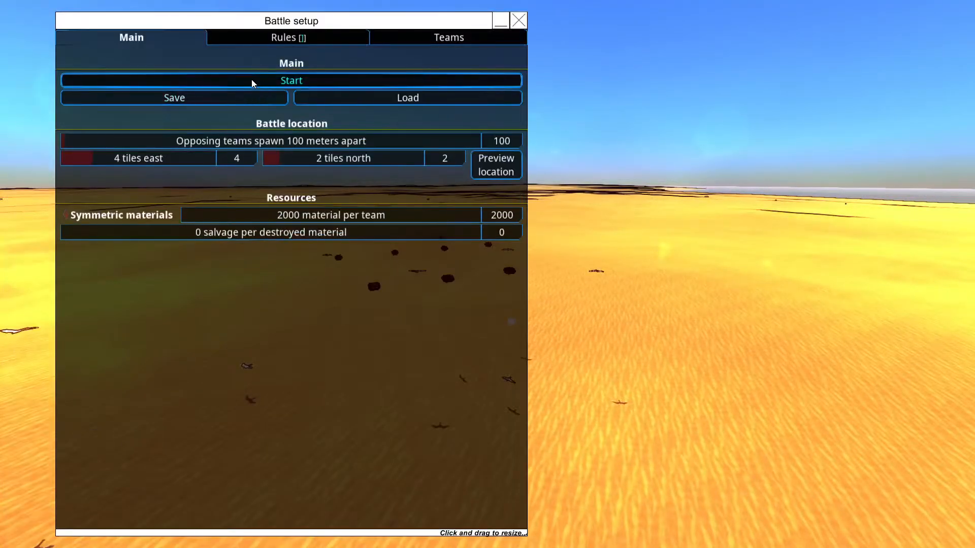
- Start the next battle round from the Main settings
left_click(291, 80)
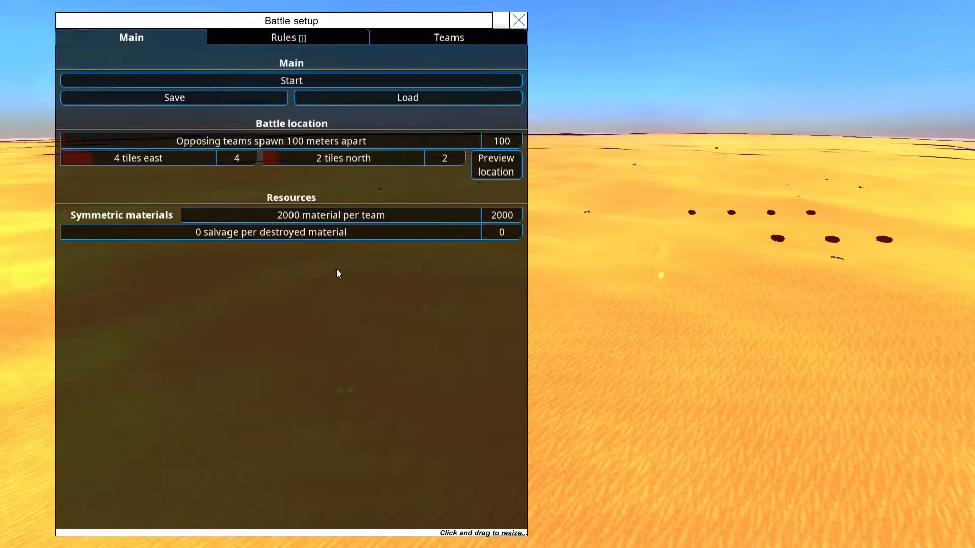
- Show the Teams list and bring up the empty team roster windows
left_click(447, 37)
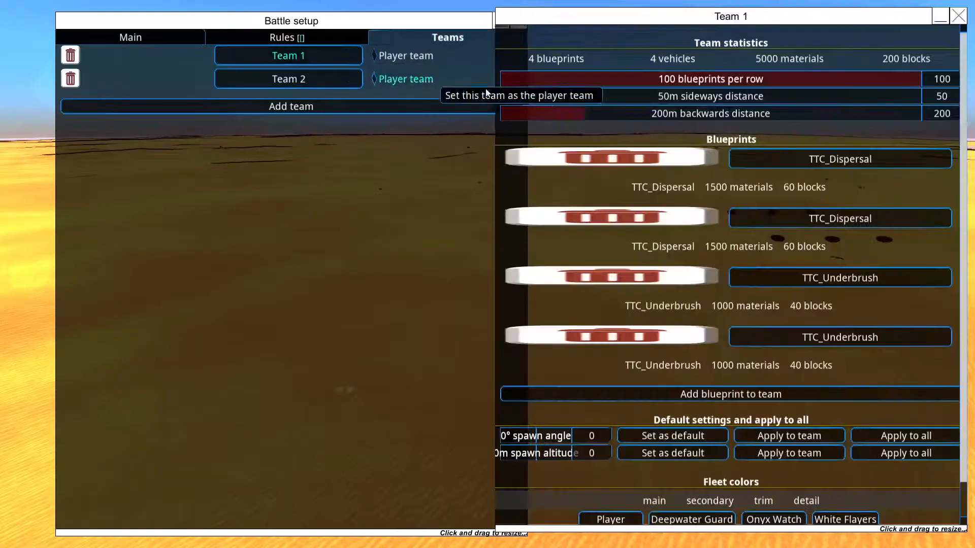
left_click(288, 78)
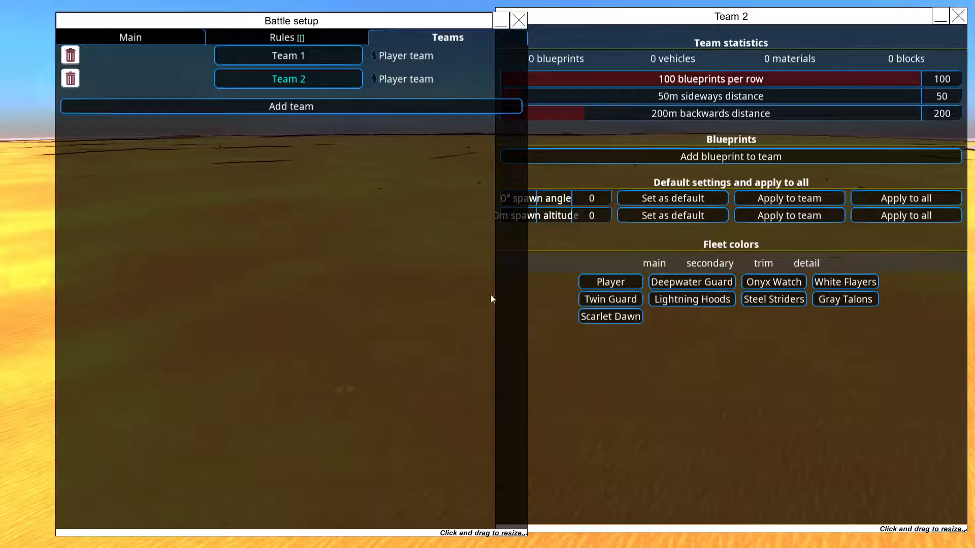
left_click(287, 55)
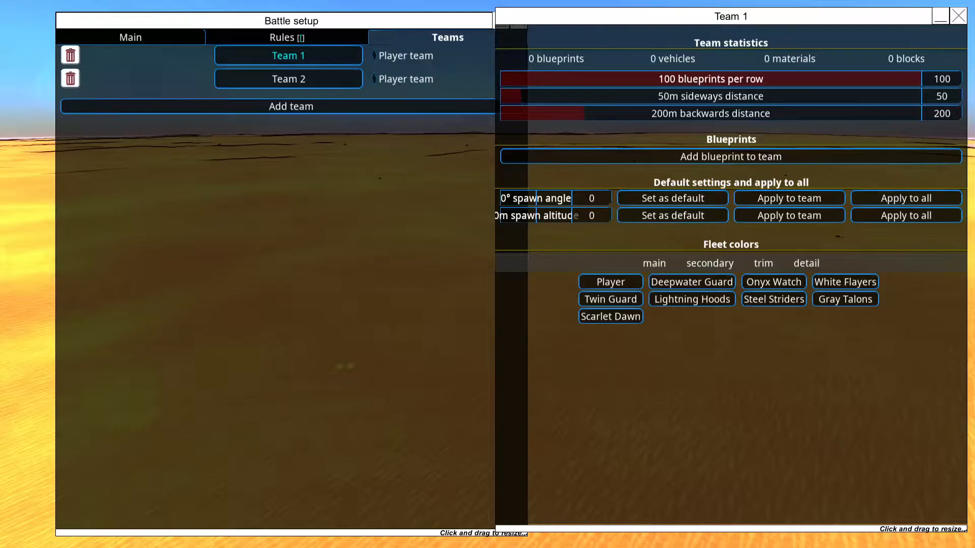
mouse_move(287, 78)
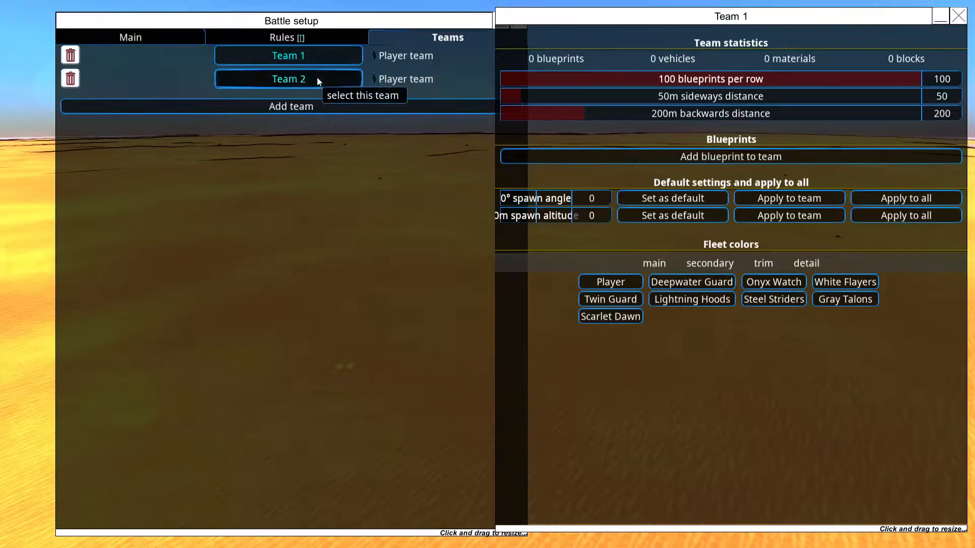
- Pick the AAAV-3402B_Antlion__By_Formicidae blueprint from the Formicidae folder for the team
left_click(730, 156)
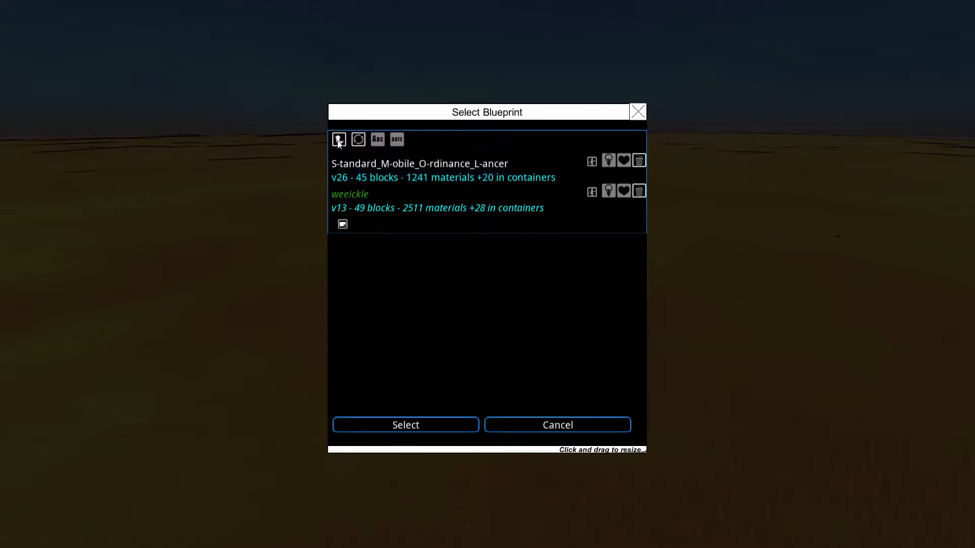
left_click(338, 139)
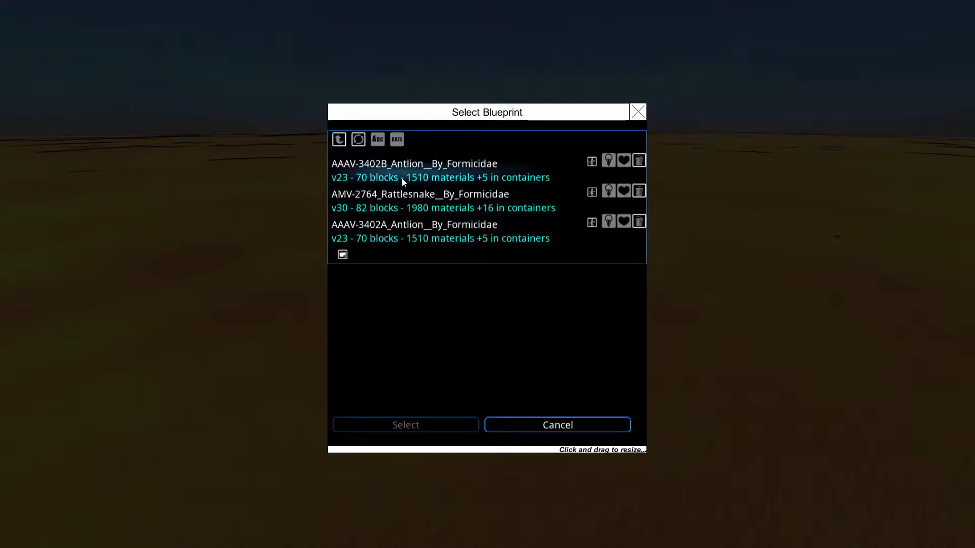
left_click(413, 164)
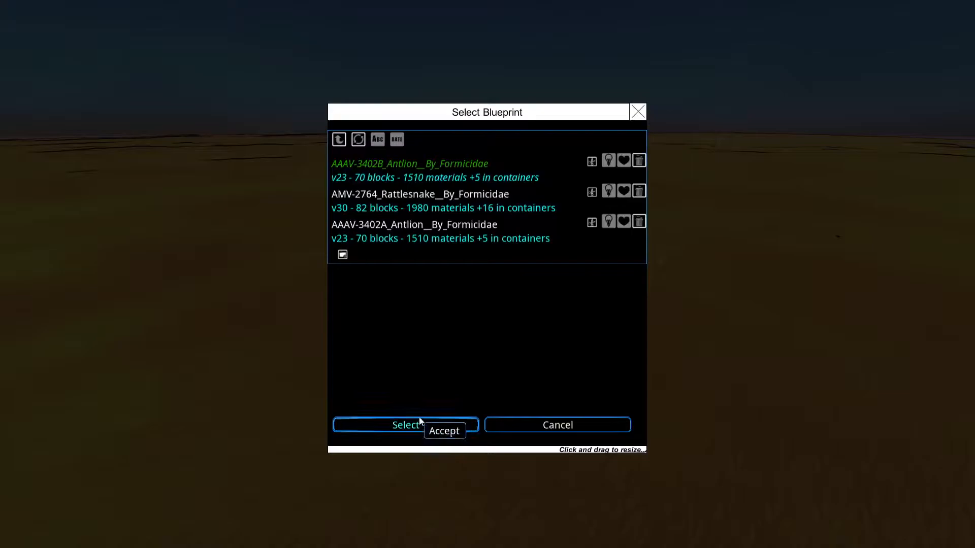
- Confirm the Antlion for Team 1 and add the kitten blueprint to Team 2 three times
left_click(405, 425)
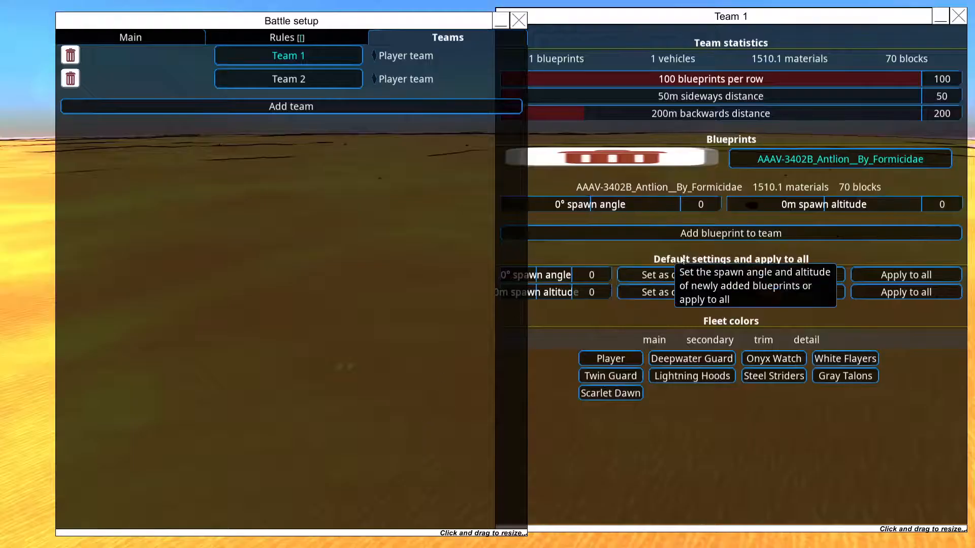
left_click(730, 234)
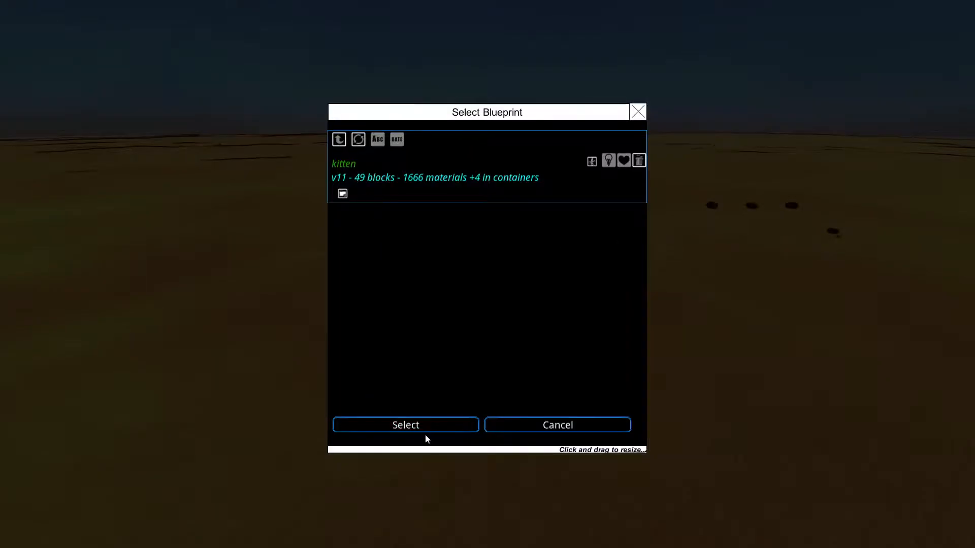
left_click(405, 424)
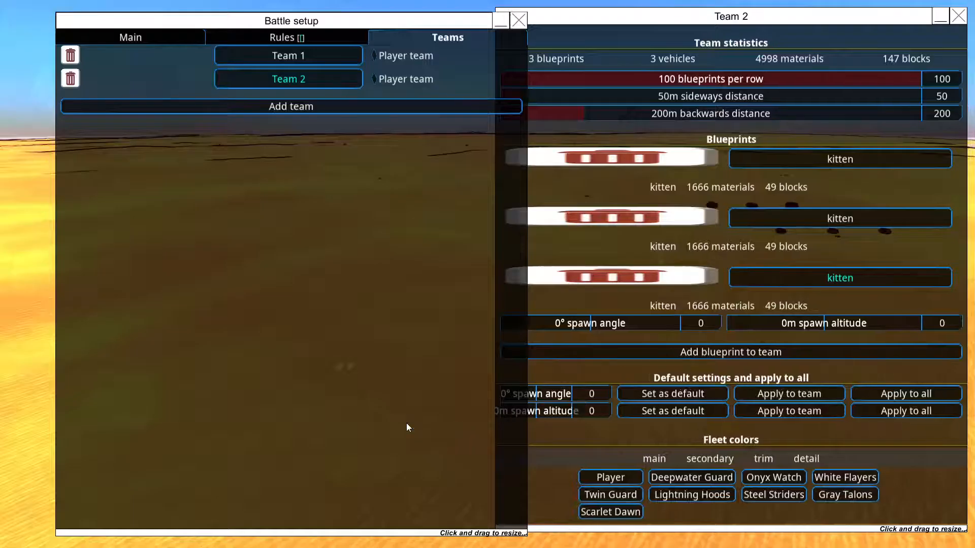
left_click(131, 38)
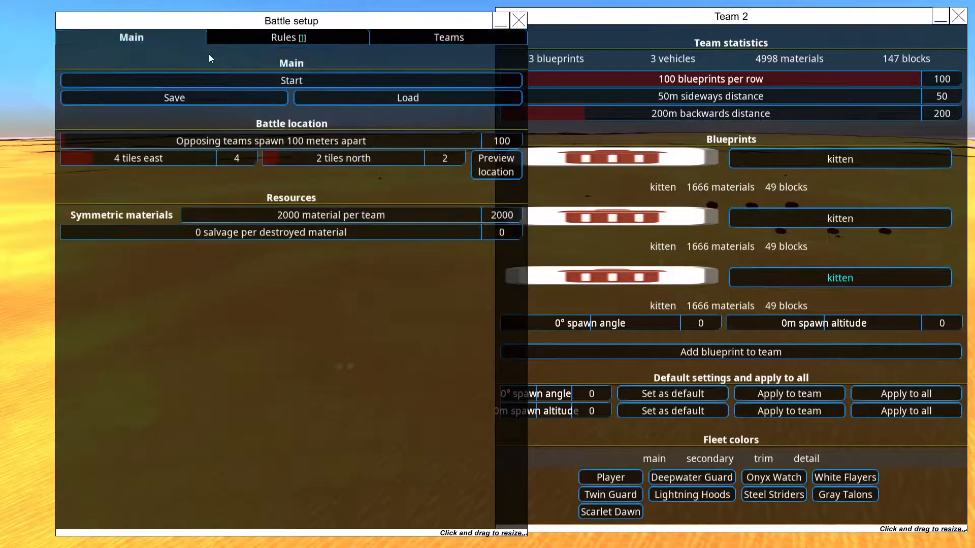
- Start the Formicidae versus three kittens battle and bring up the game options
left_click(291, 81)
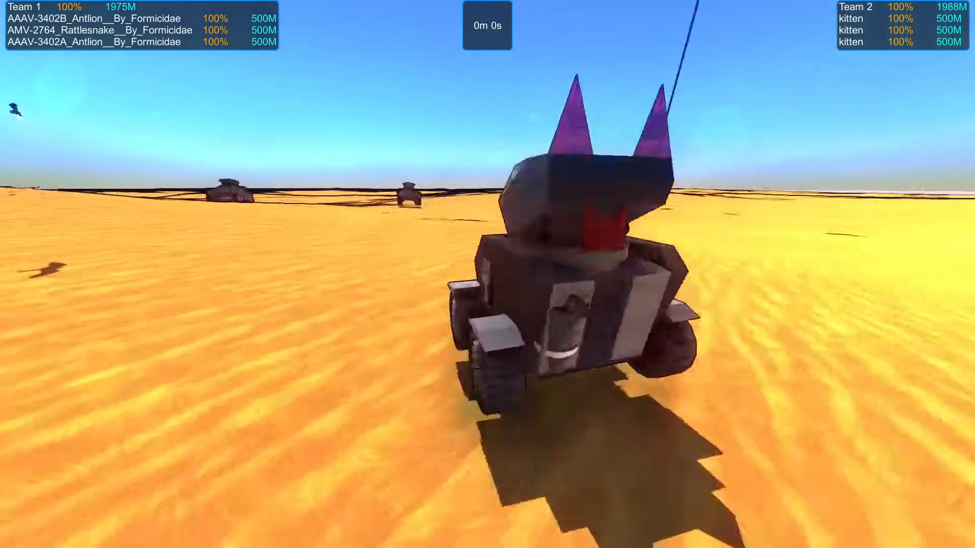
scroll("down", 3)
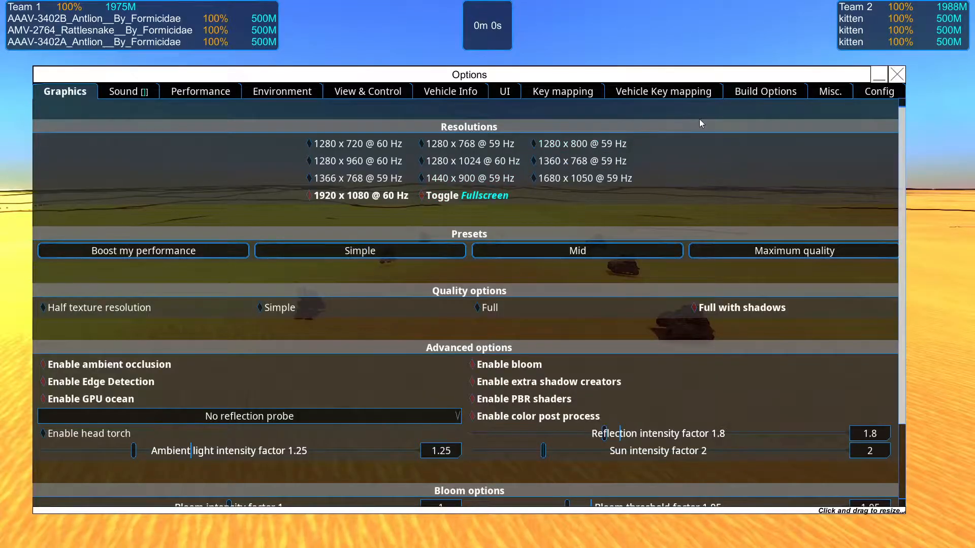
- Browse the physics, miscellaneous and View & Control option pages
left_click(879, 91)
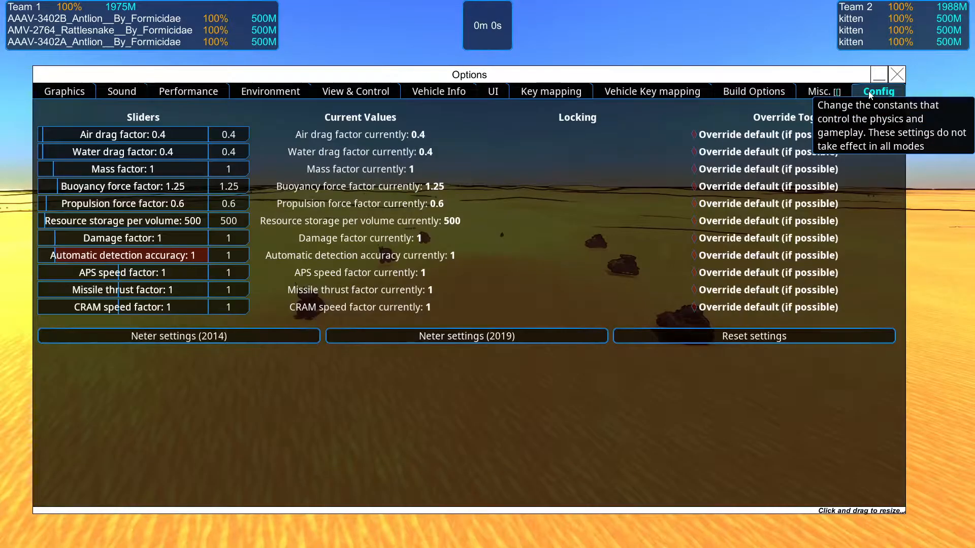
left_click(820, 92)
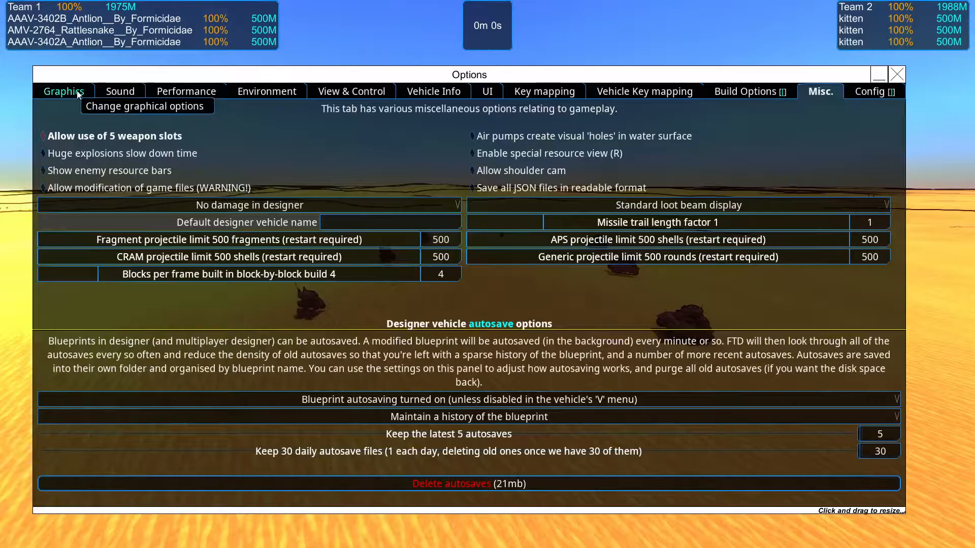
left_click(351, 91)
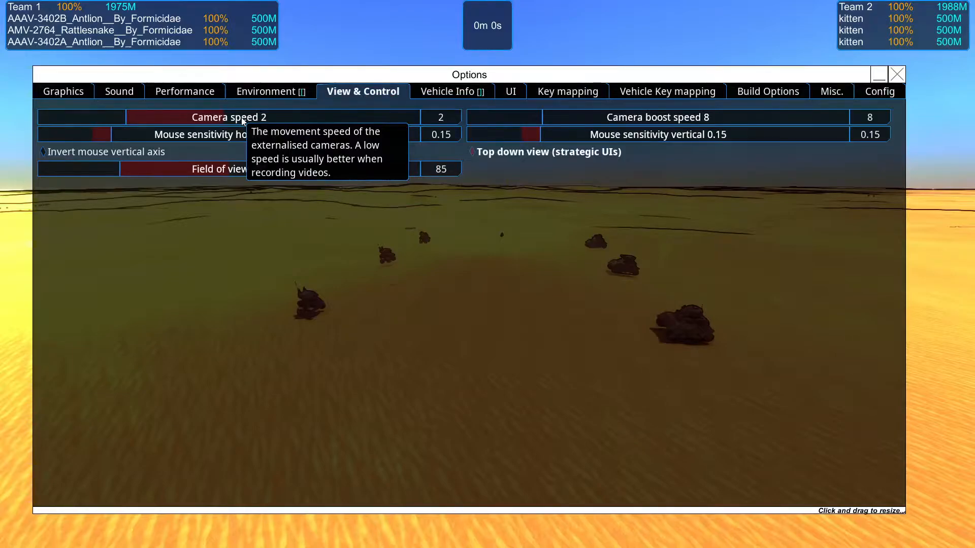
mouse_move(606, 137)
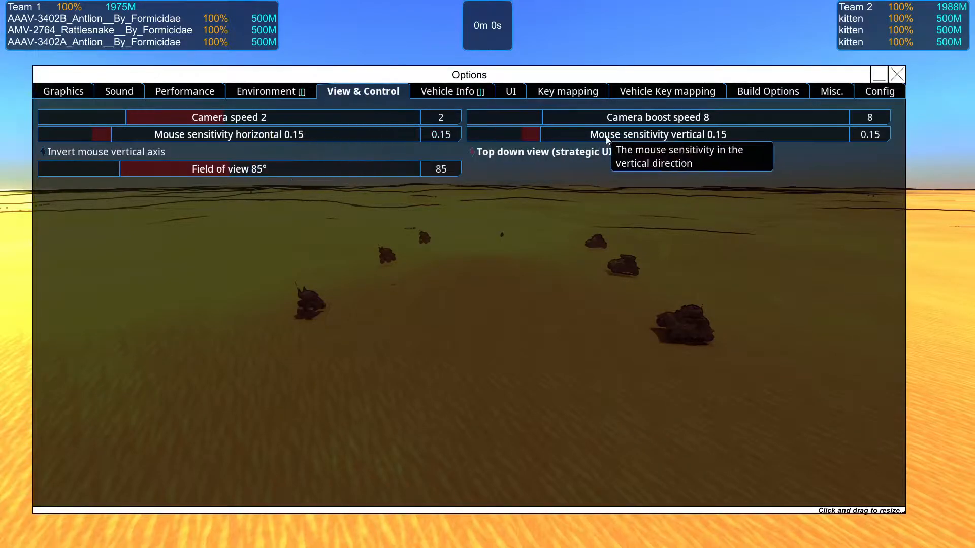
mouse_move(638, 144)
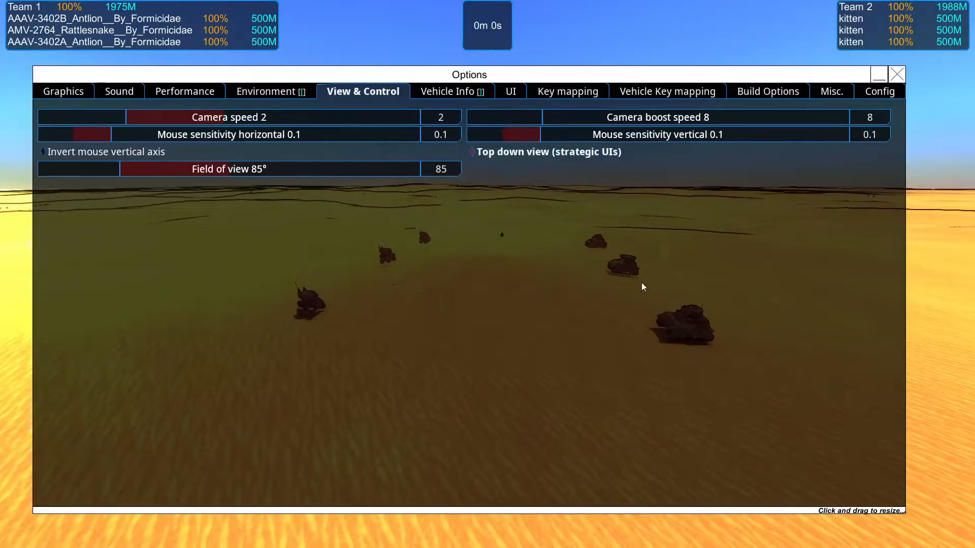
- Reopen Options from the battle menu and set vertical mouse sensitivity to 0.2
left_click(896, 74)
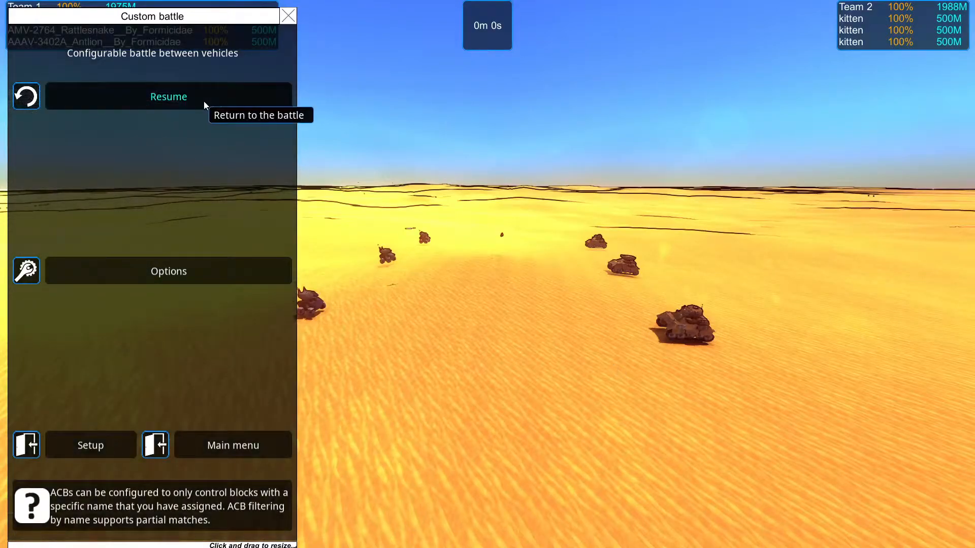
left_click(168, 96)
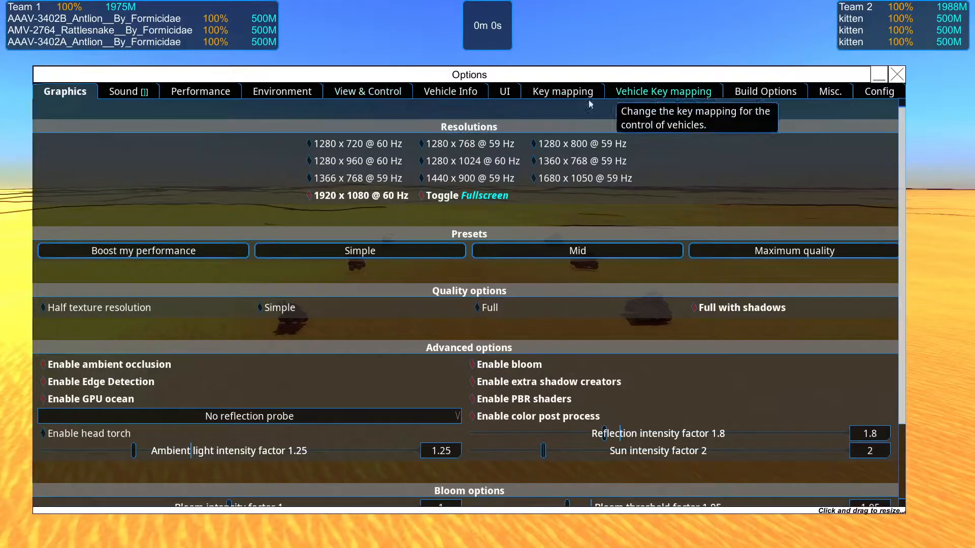
left_click(367, 91)
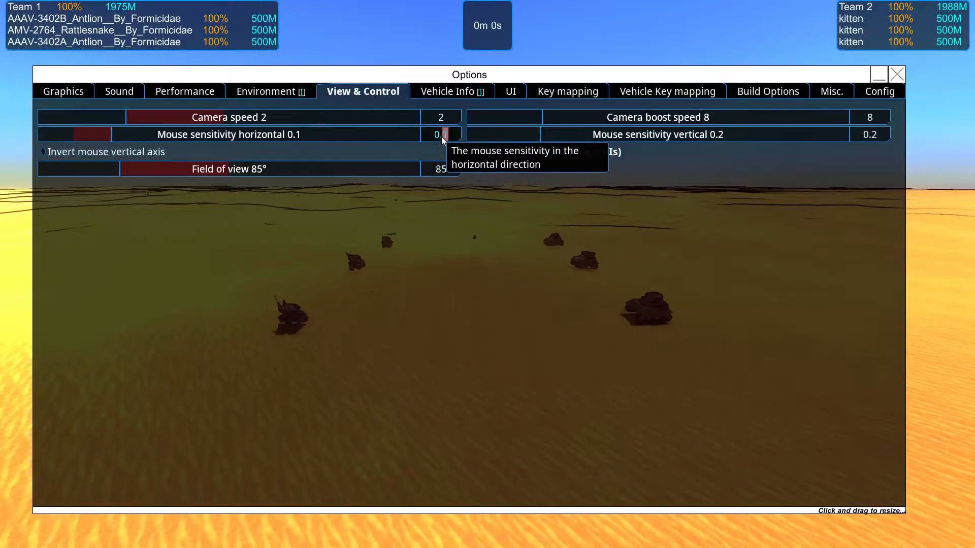
left_click(897, 74)
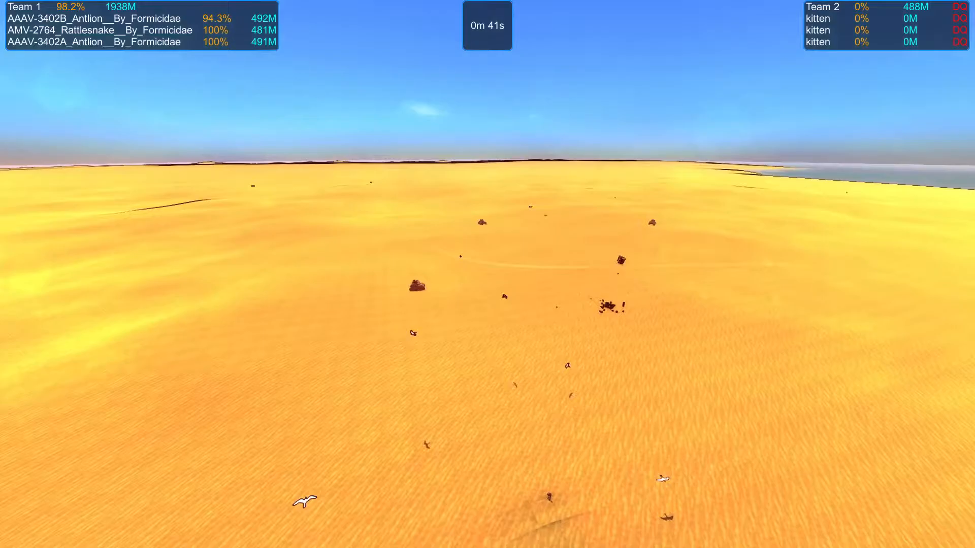
- Restart the battle from Setup, let it run to 1m 9s, then pause it again
key("Escape")
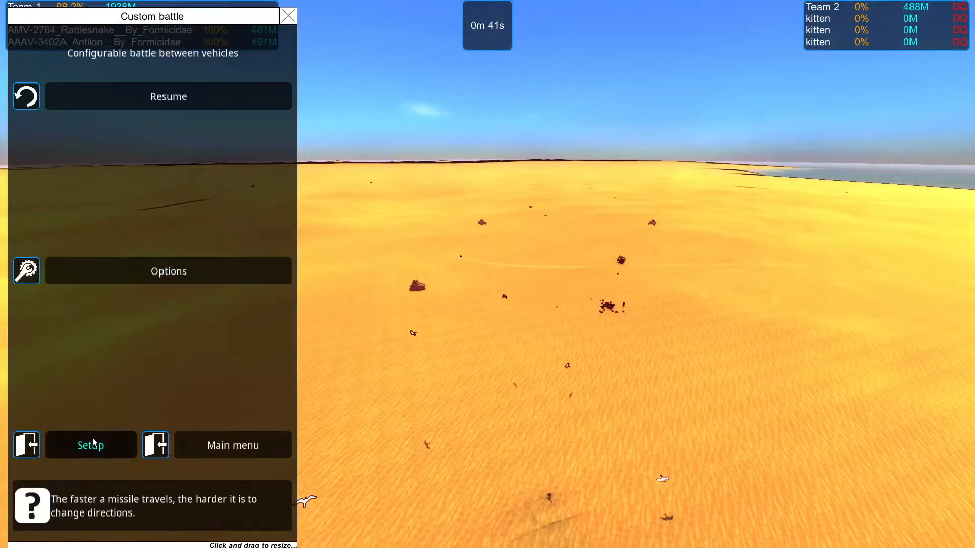
left_click(90, 445)
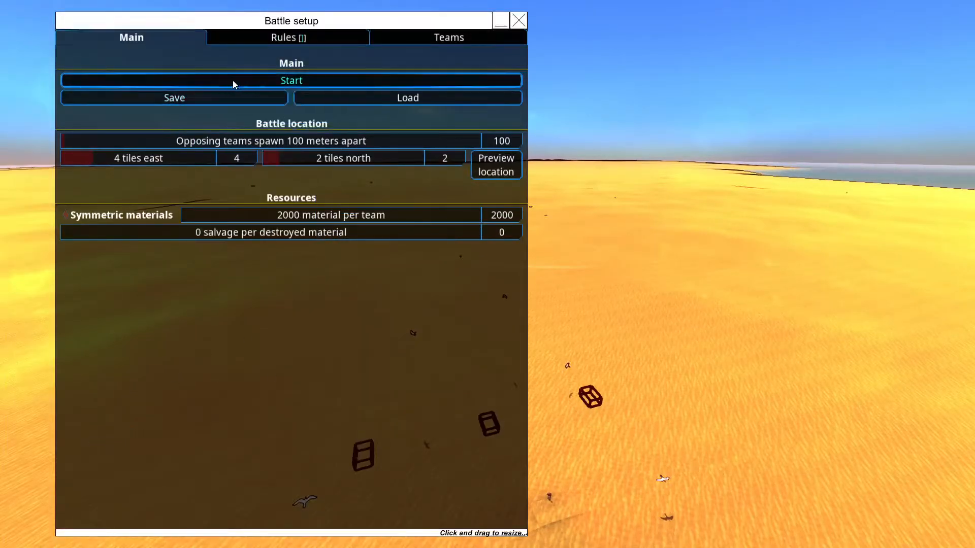
left_click(291, 80)
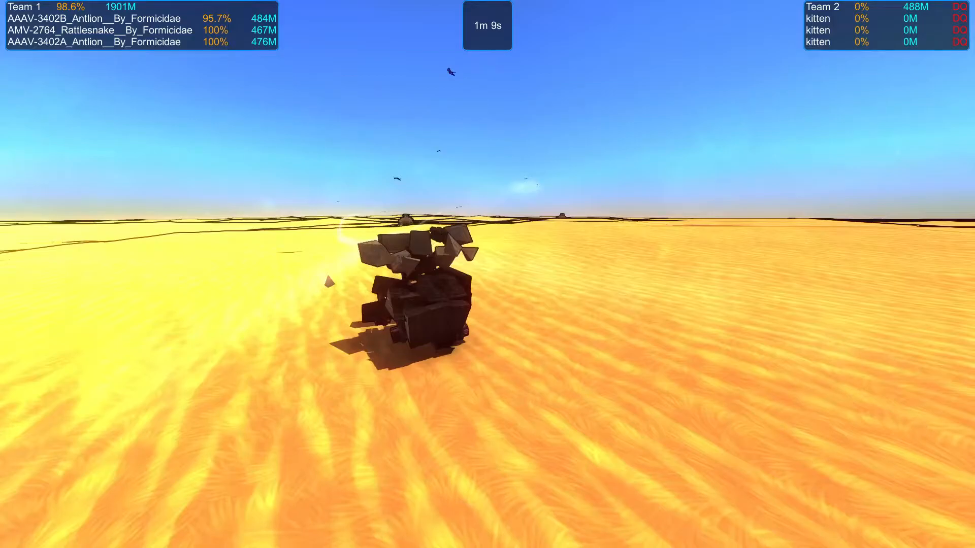
key("Escape")
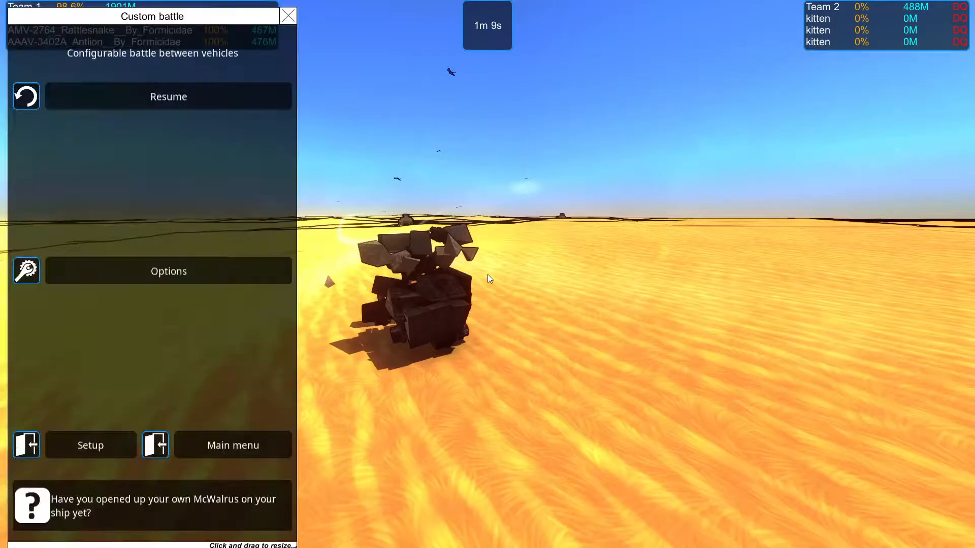
- Open the Teams setup, check Team 2, and remove every blueprint from Team 1
left_click(90, 444)
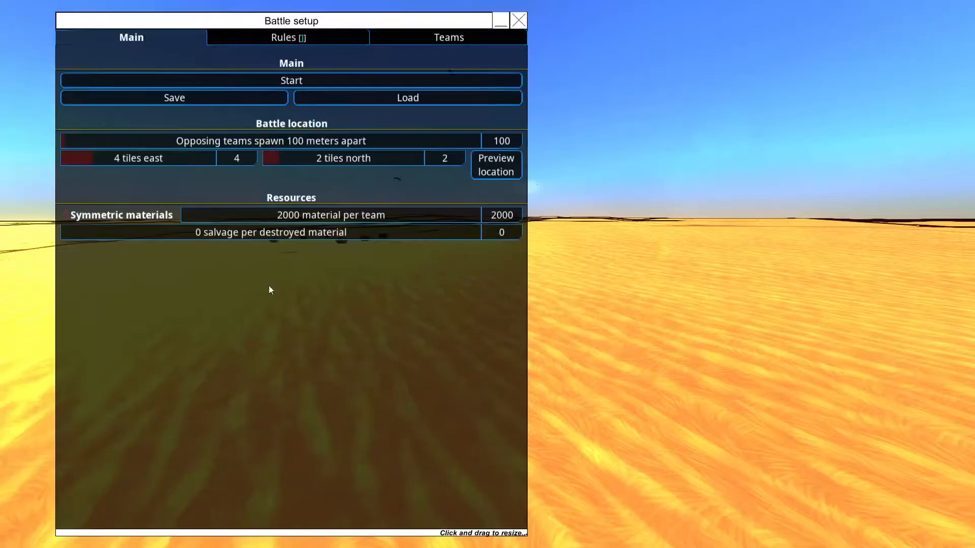
left_click(447, 37)
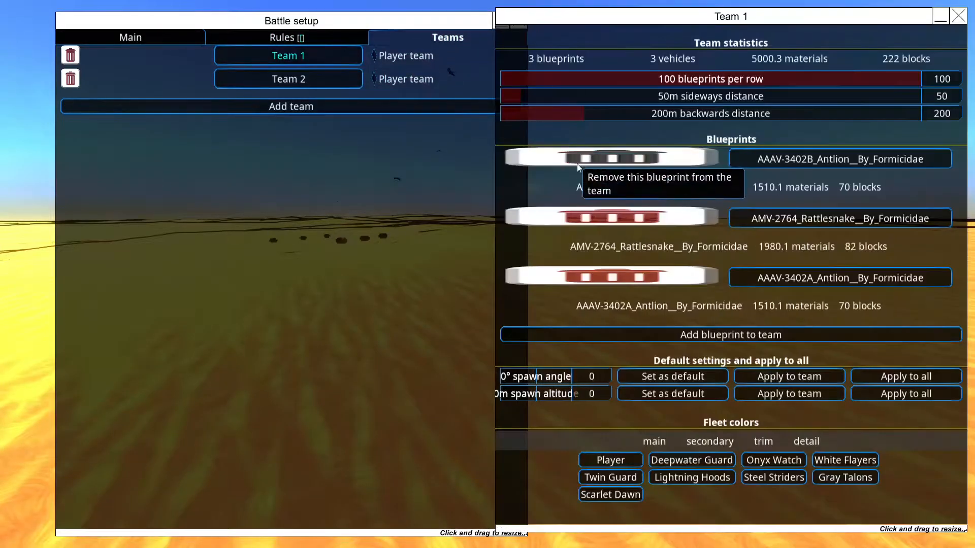
left_click(287, 78)
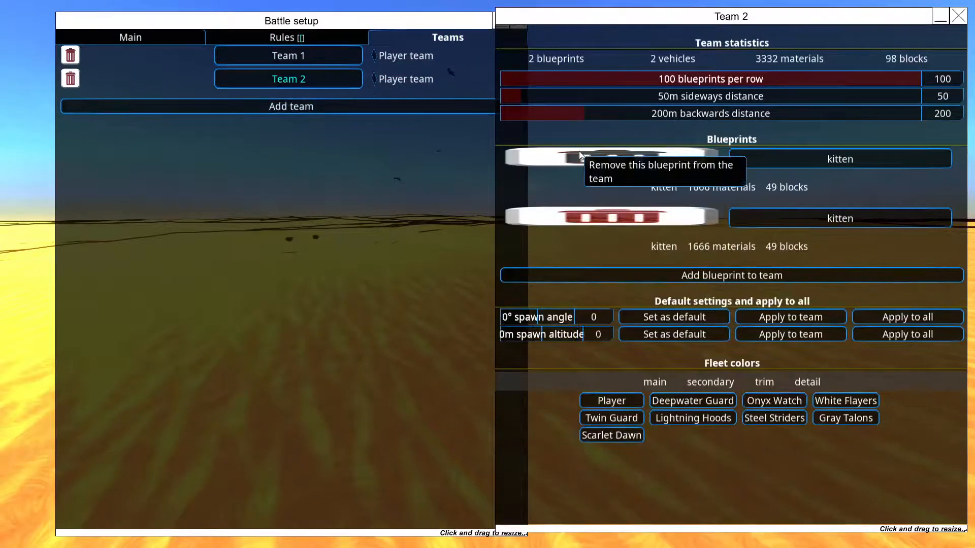
left_click(287, 55)
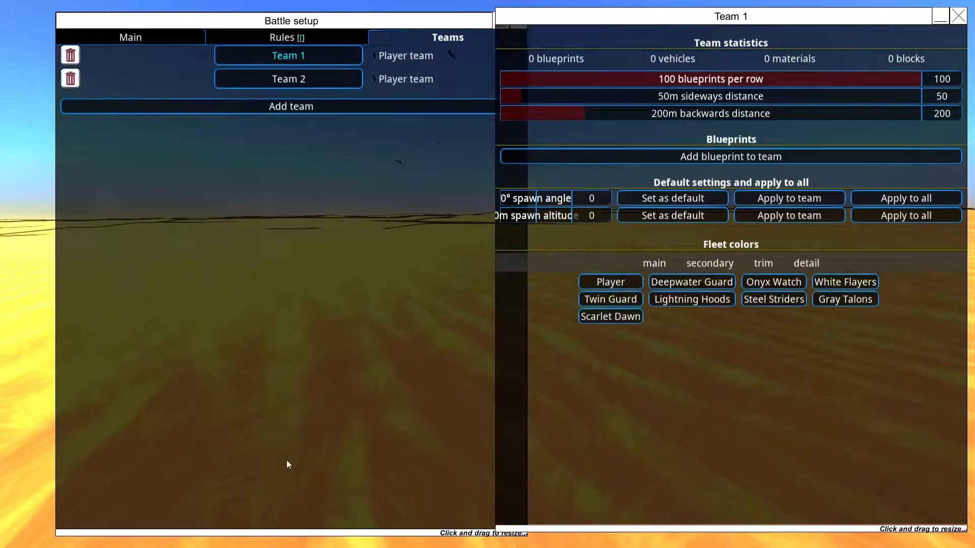
- Add the Hotchkiss_H-39 blueprint to Team 1 until three tanks are listed
left_click(729, 156)
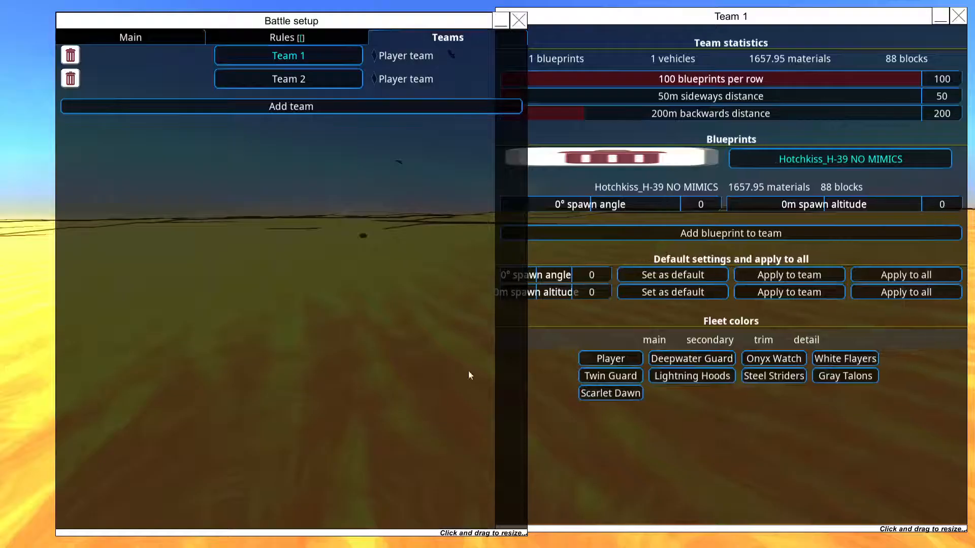
left_click(838, 159)
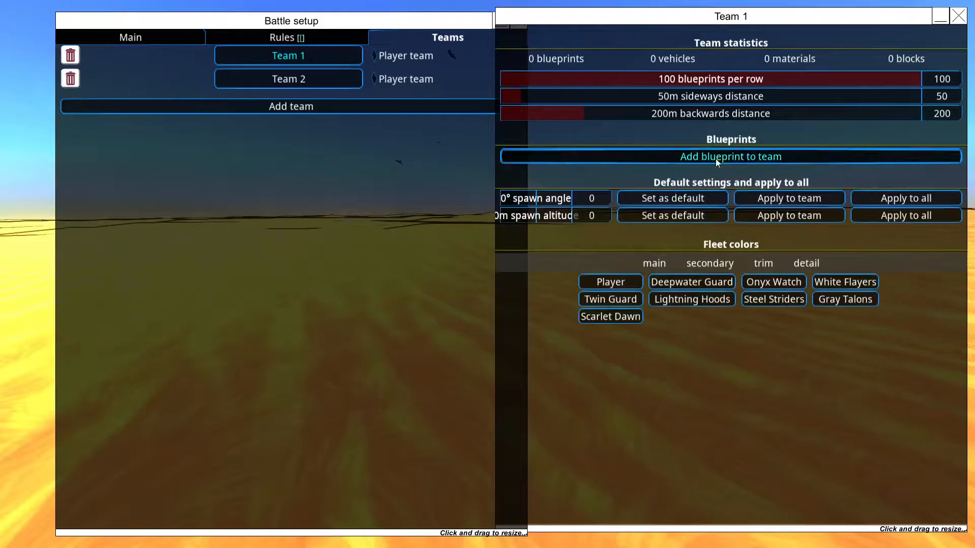
left_click(730, 157)
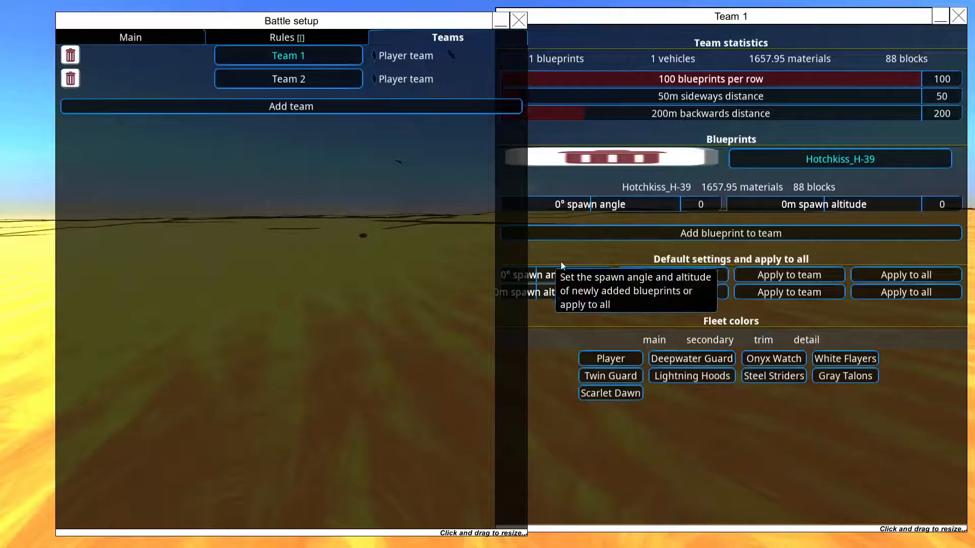
left_click(730, 233)
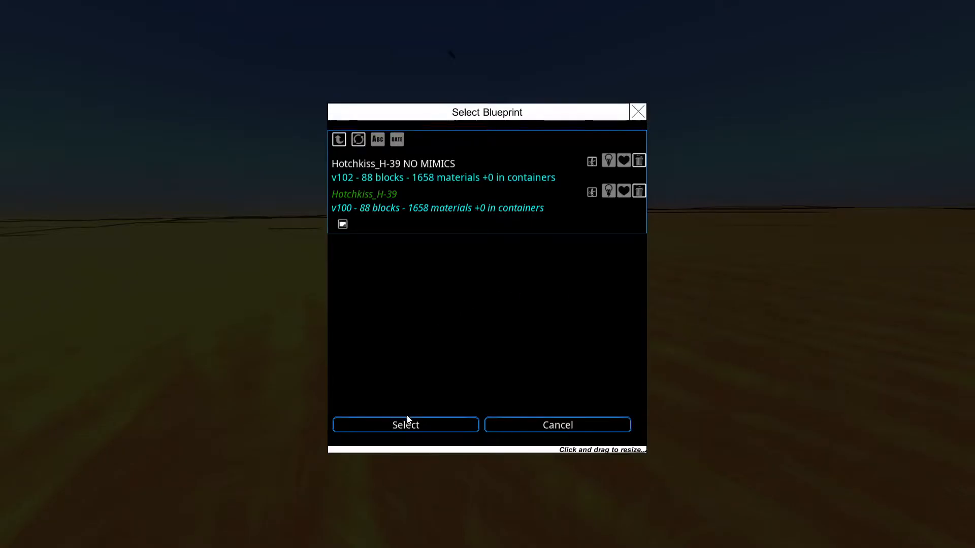
left_click(405, 424)
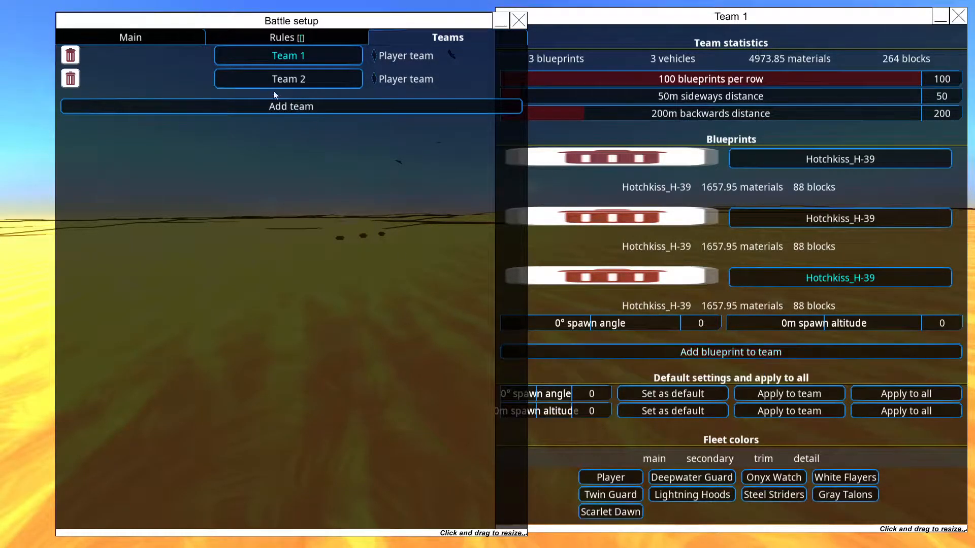
- Add a Vulture blueprint worth 2500 materials to Team 2
left_click(287, 78)
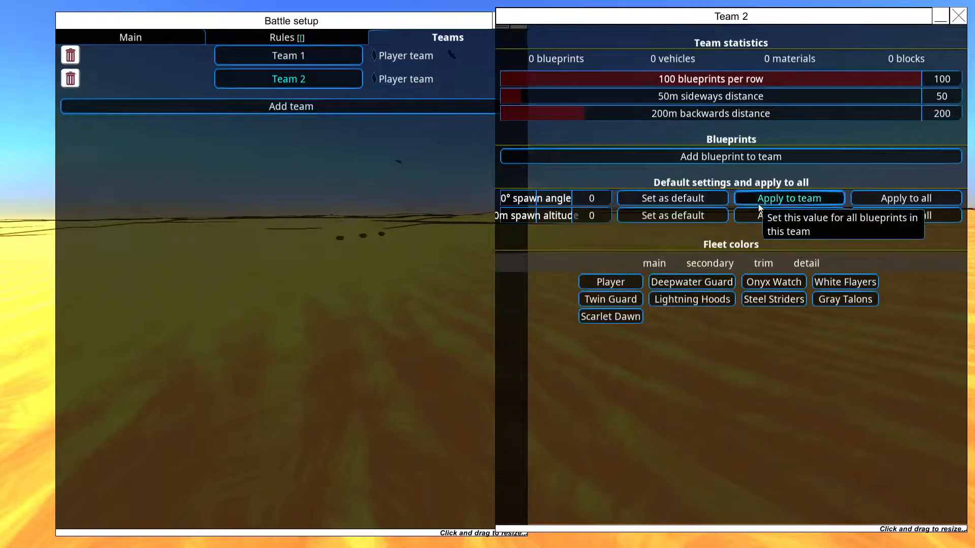
left_click(730, 157)
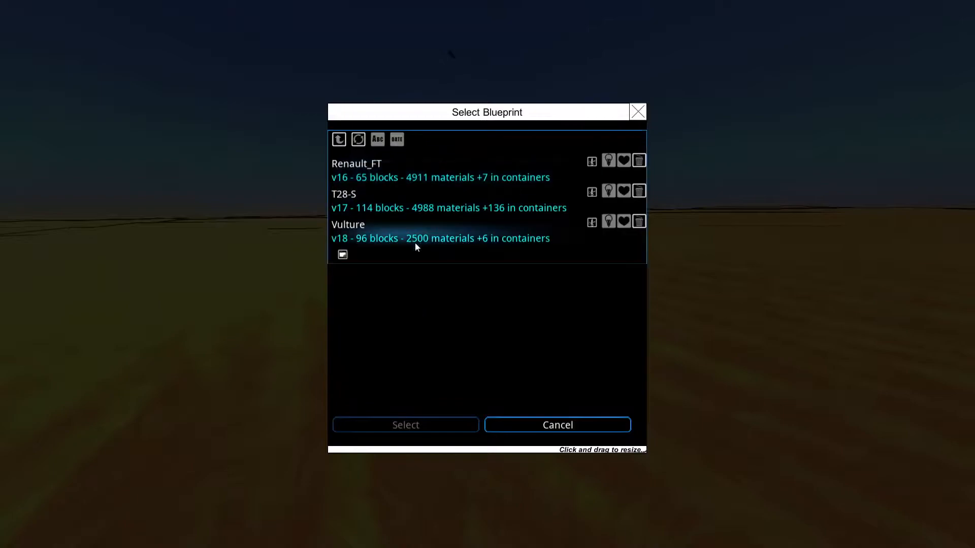
left_click(405, 424)
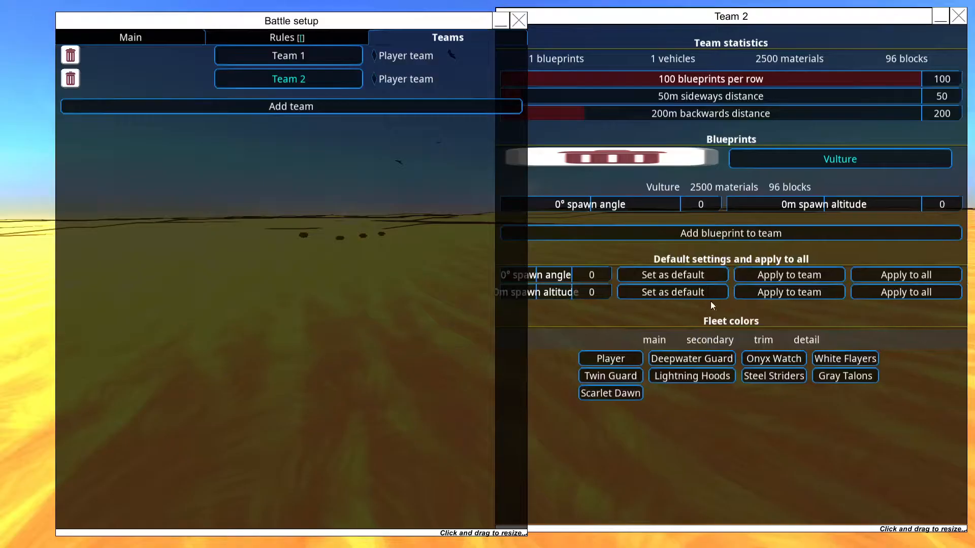
left_click(730, 233)
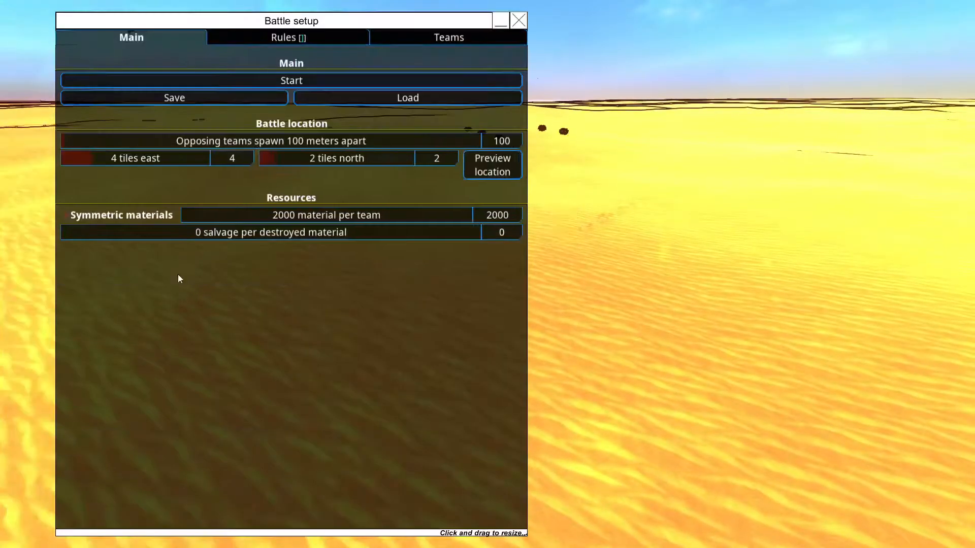
- Return to the battle setup and start the next Hotchkiss versus Vulture round
left_click(291, 80)
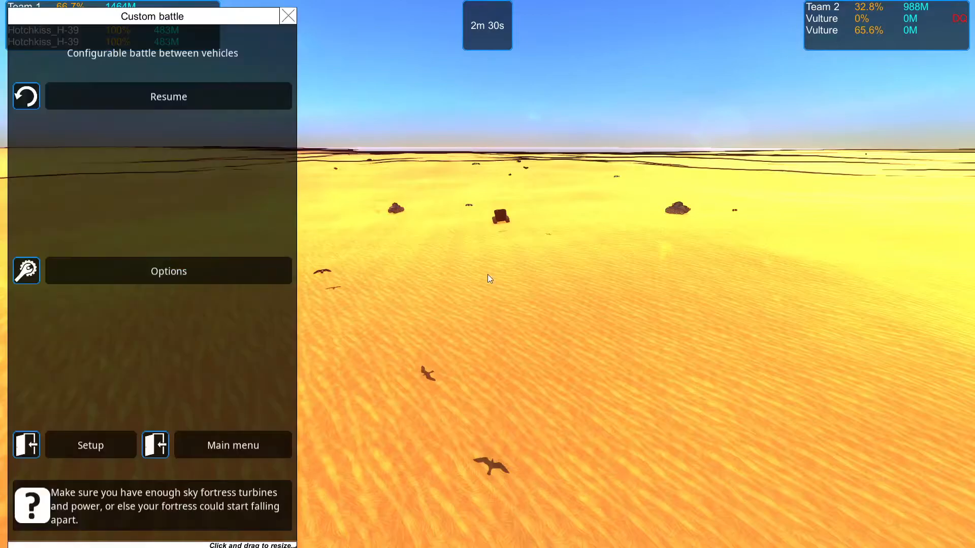
left_click(90, 445)
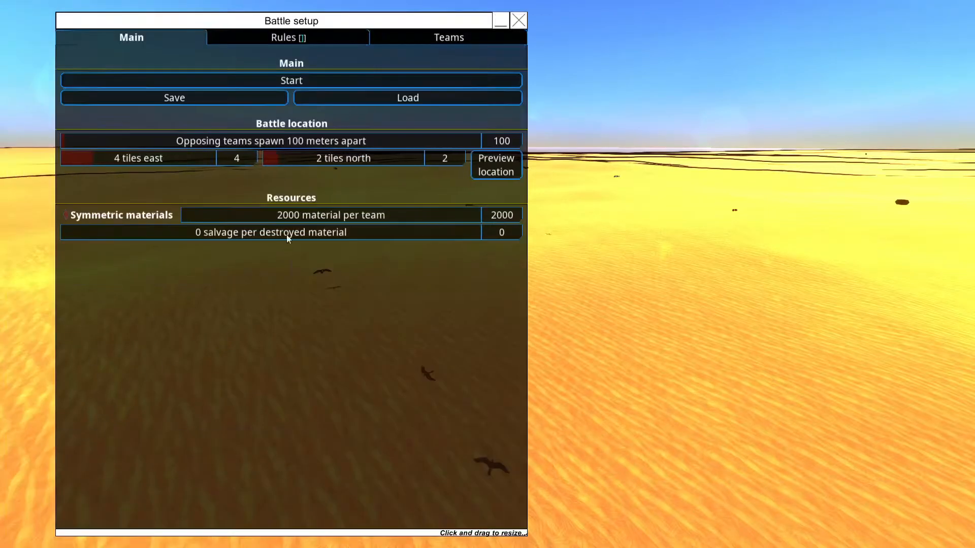
left_click(290, 80)
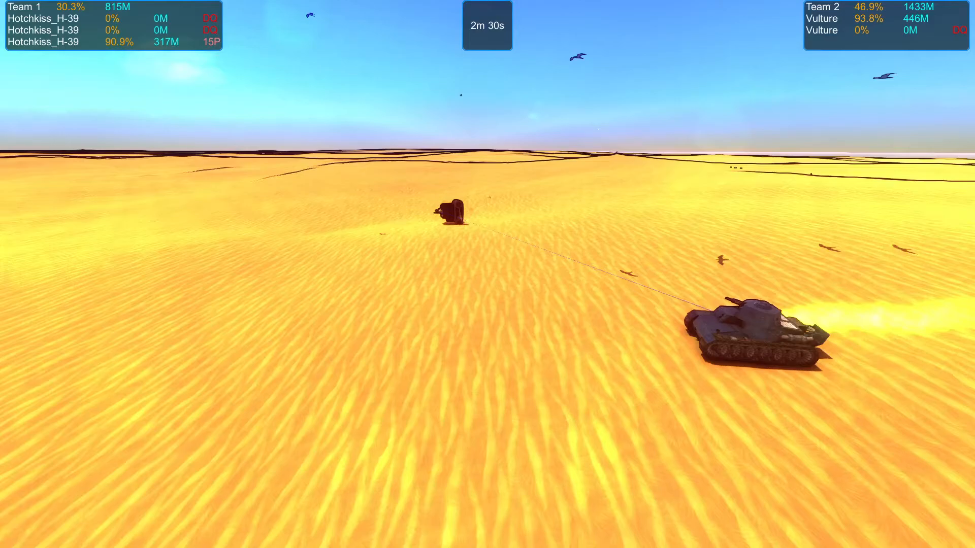
- Pause the round at 2m 30s after two Hotchkiss tanks are destroyed
key("Escape")
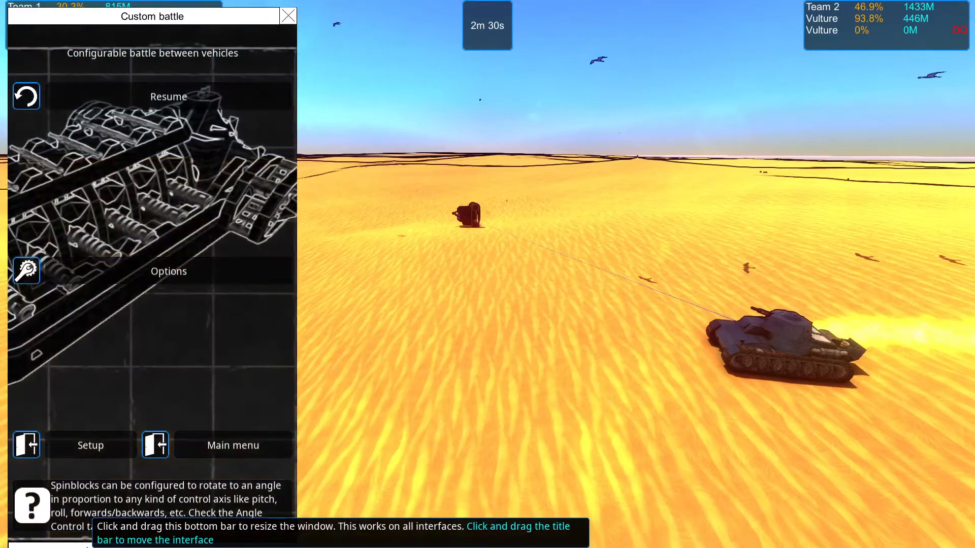